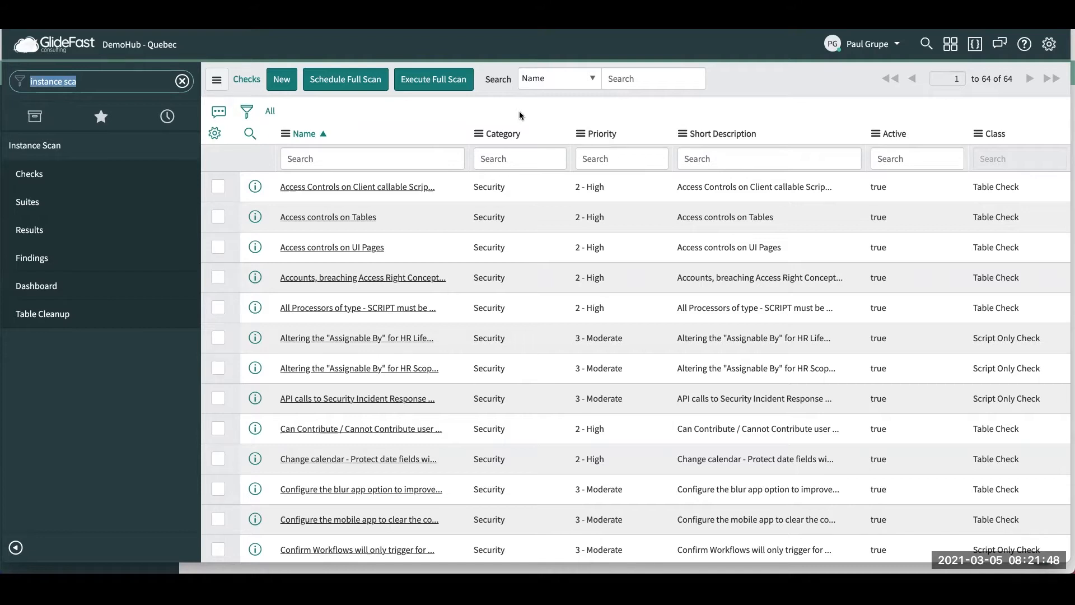
mouse_move(435, 110)
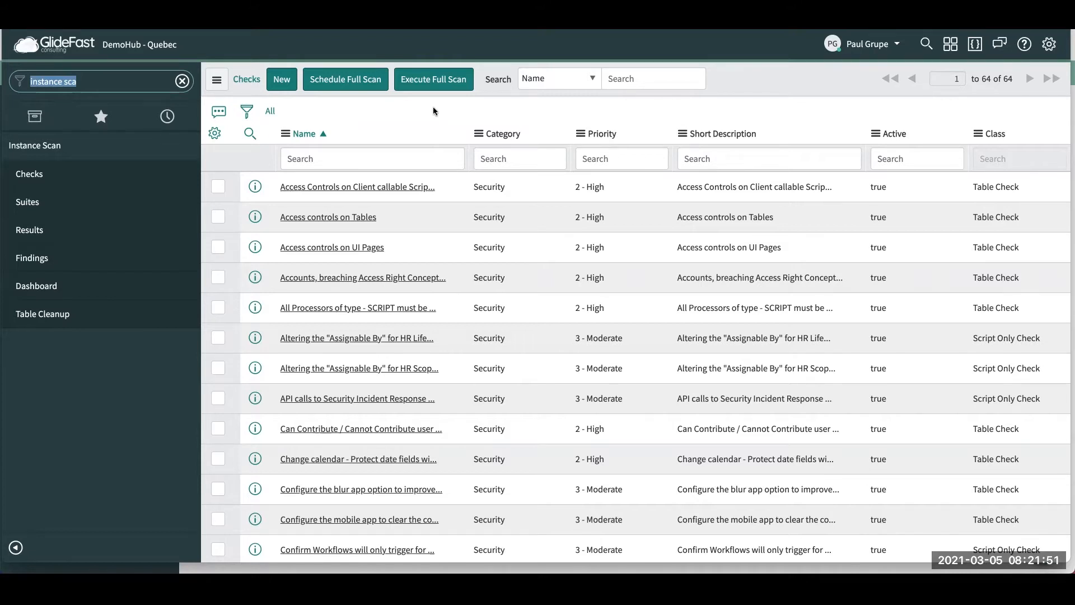
mouse_move(426, 110)
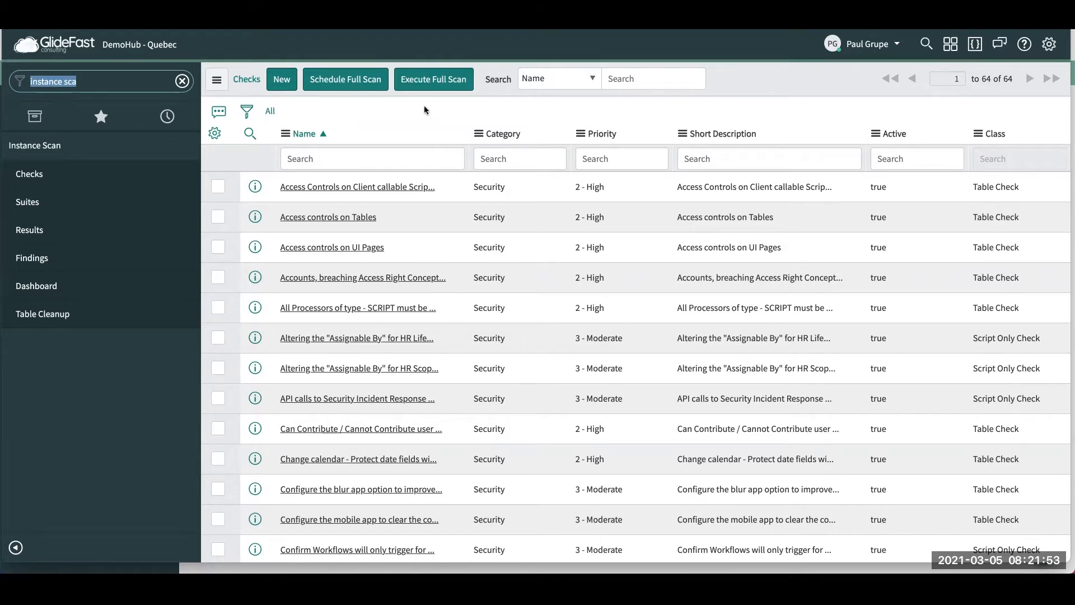
mouse_move(414, 114)
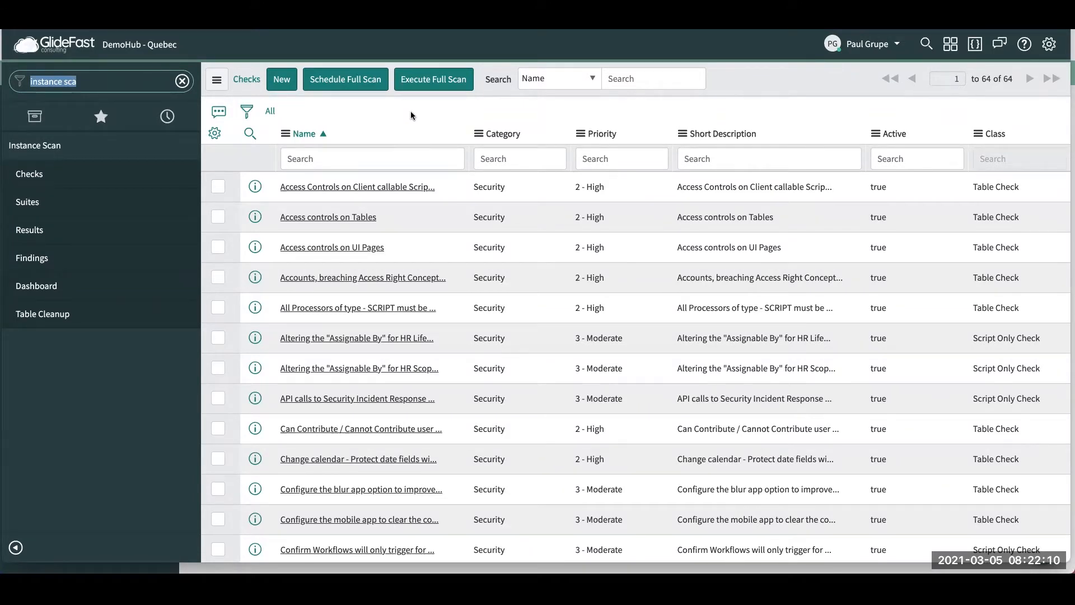
mouse_move(397, 114)
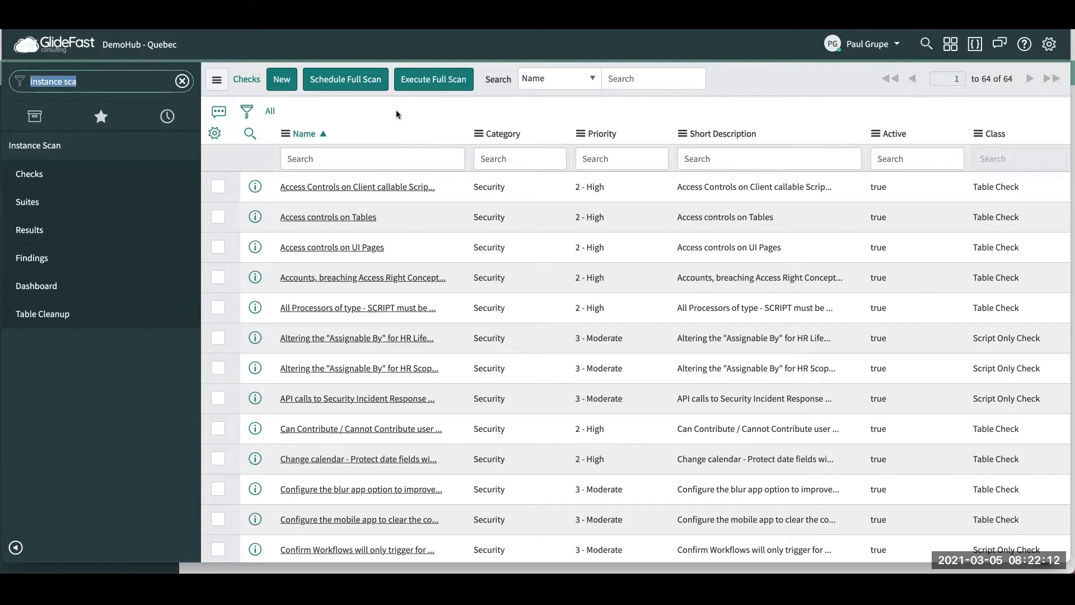
mouse_move(118, 145)
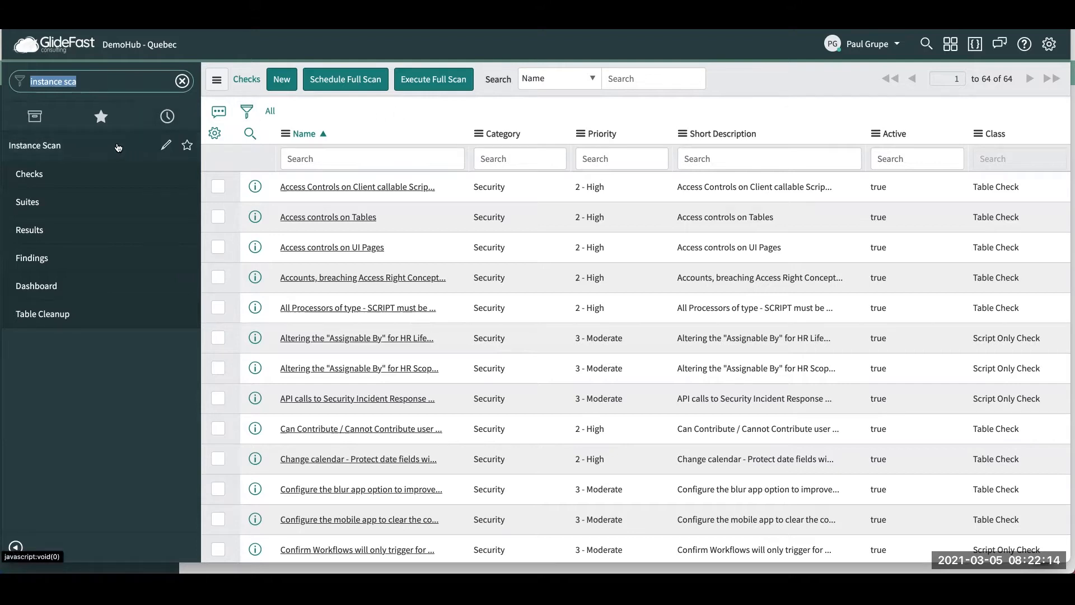
mouse_move(130, 177)
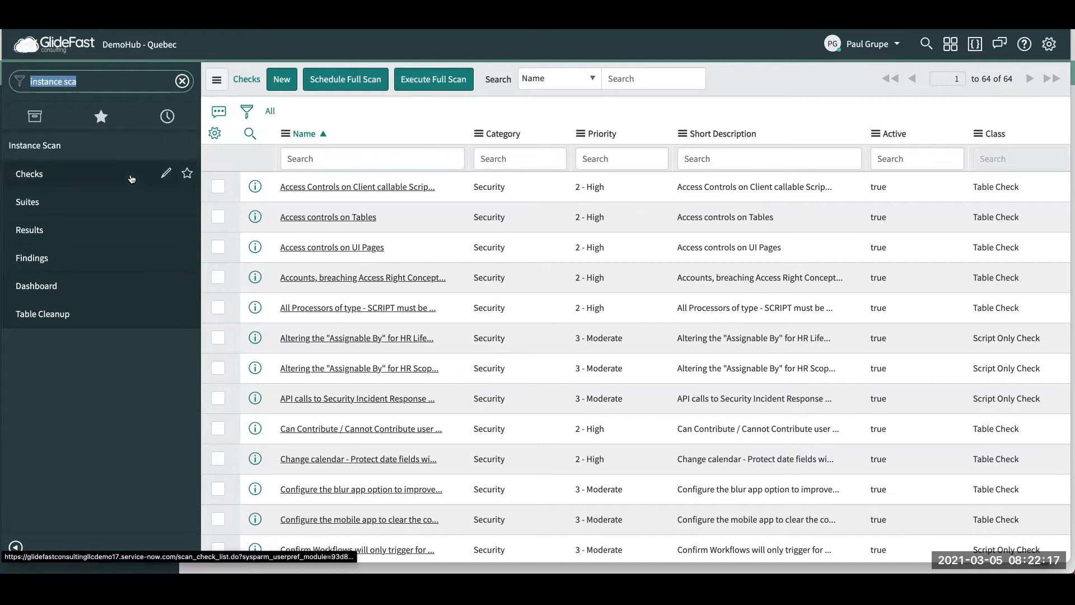
mouse_move(322, 109)
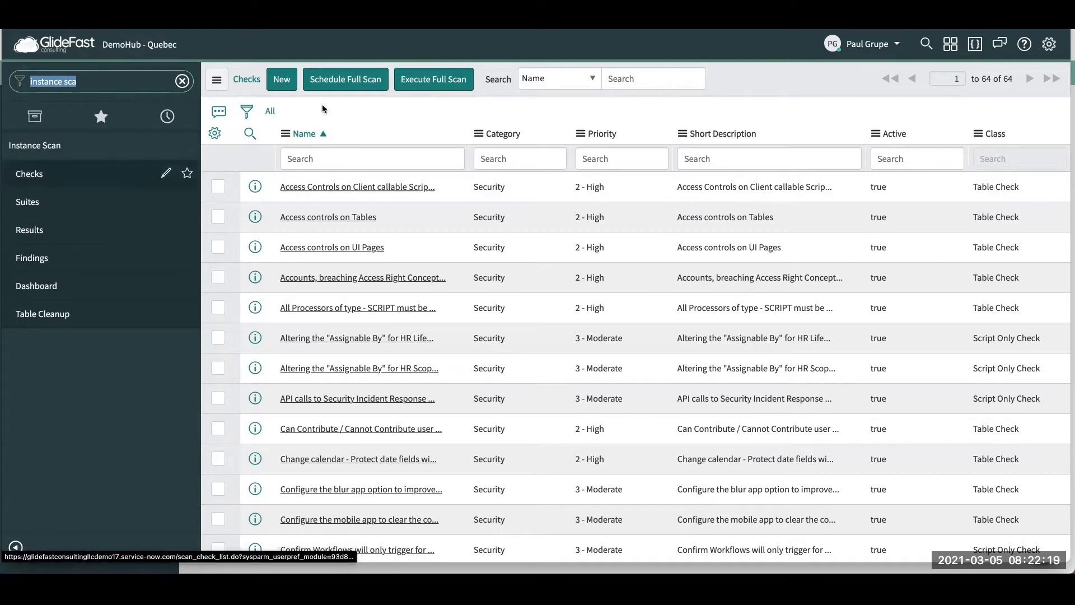
mouse_move(407, 87)
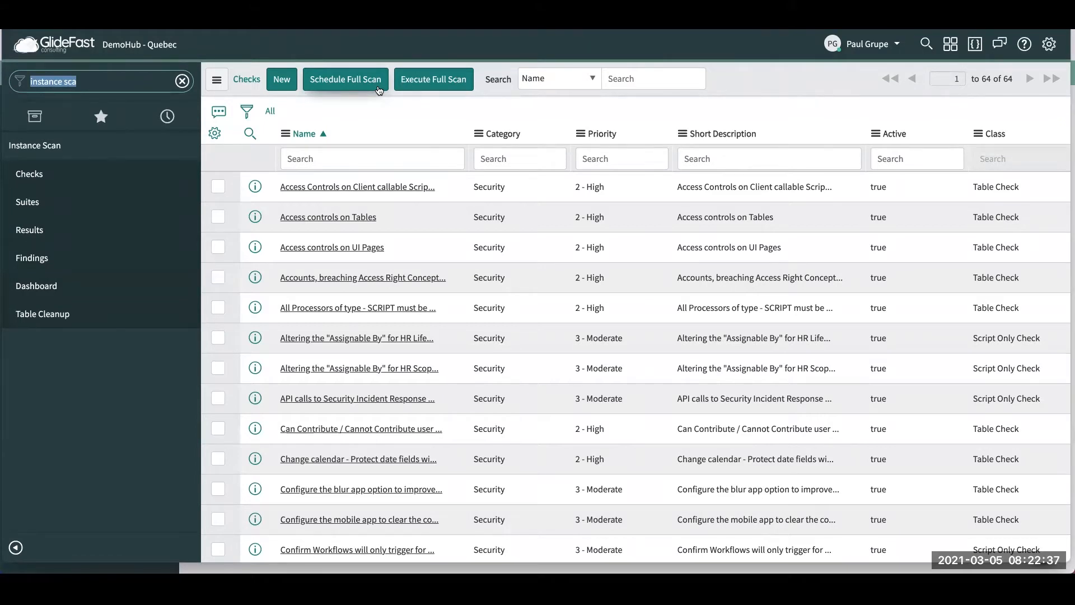
mouse_move(433, 78)
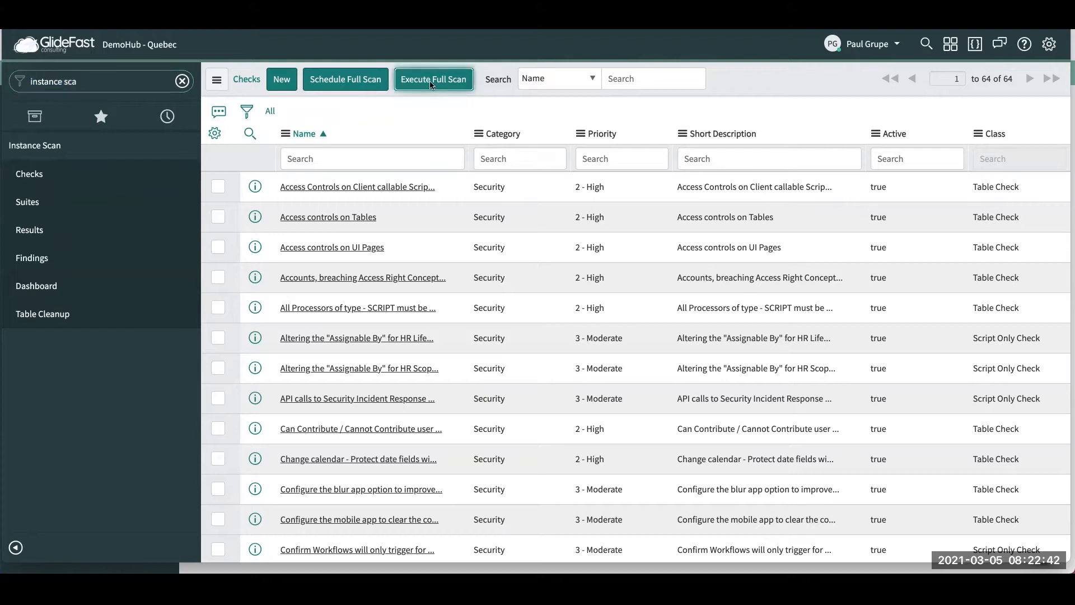
Execute a full instance scan and let it run to Succeeded 100% with no warnings or errors.
click(433, 79)
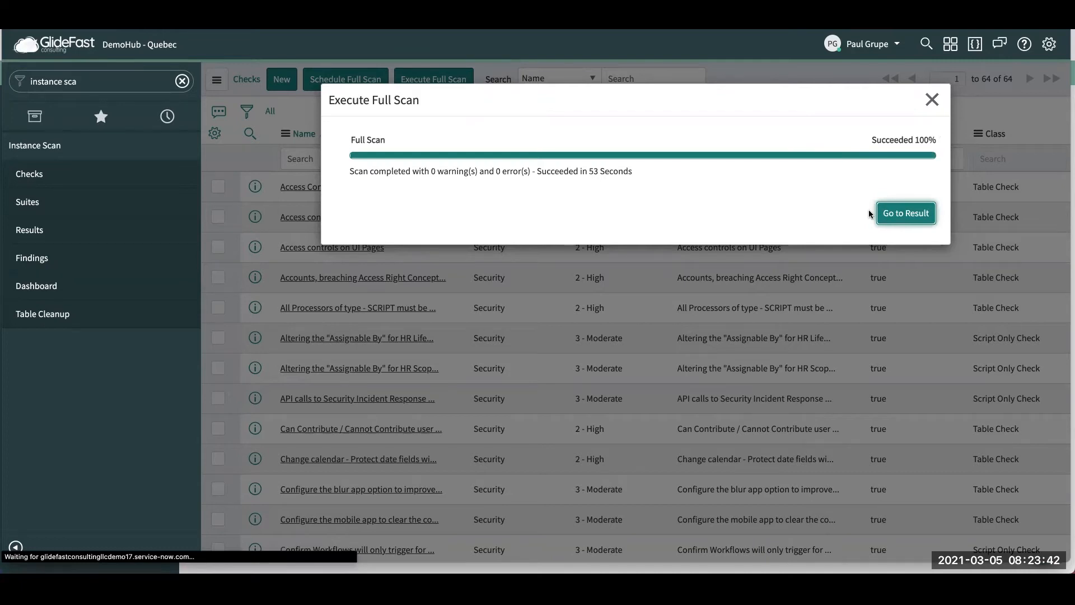
Go to the completed scan's result record listing 945 findings across 64 checks.
click(905, 212)
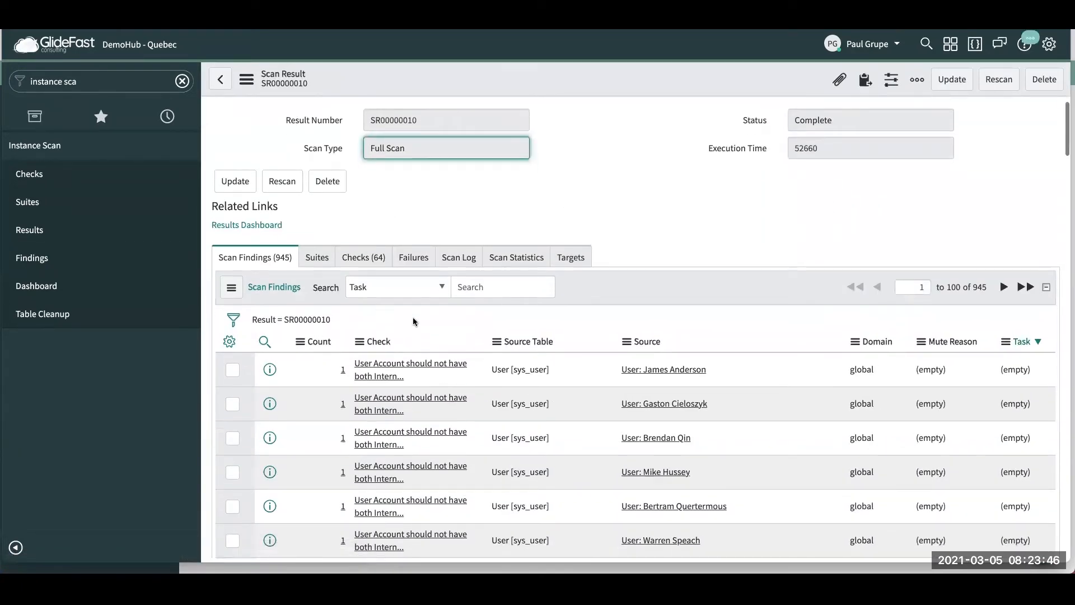
mouse_move(323, 240)
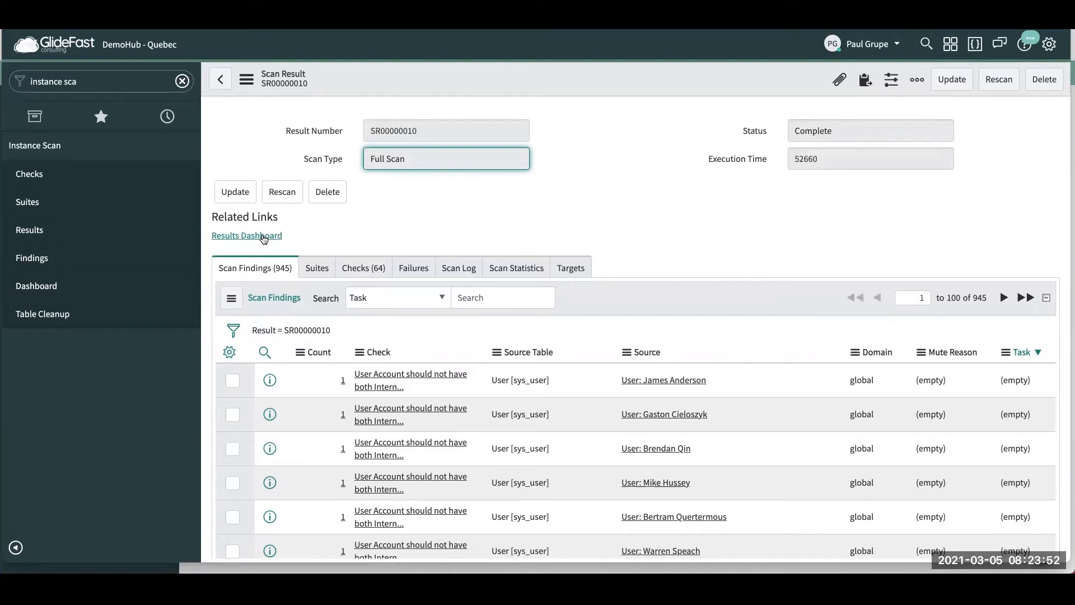
Show the Instance Scan Dashboard's 845 findings broken down by product and by developer.
click(246, 235)
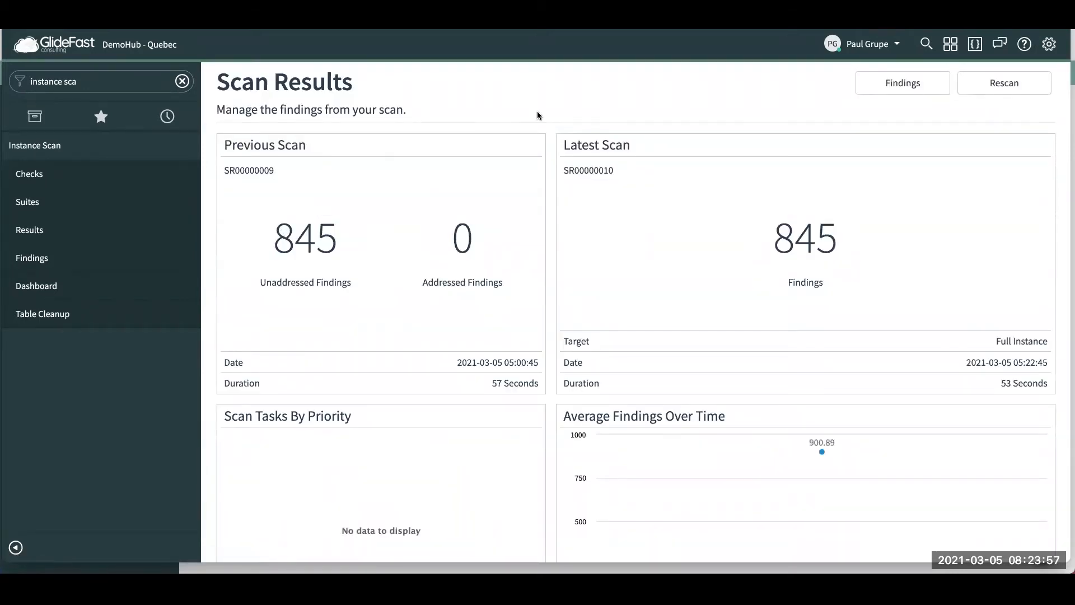
mouse_move(615, 154)
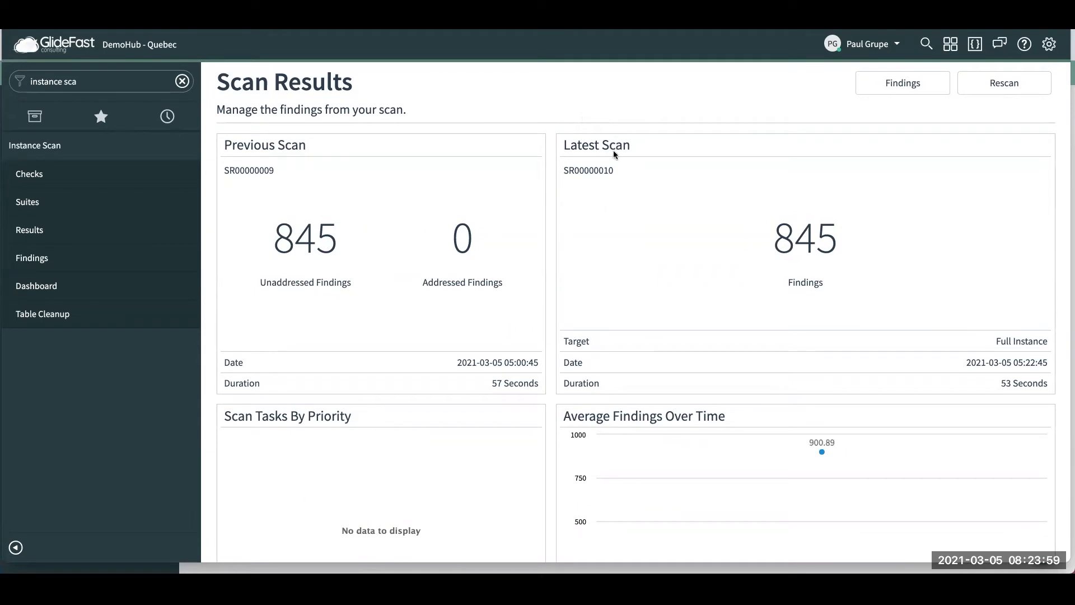
mouse_move(588, 170)
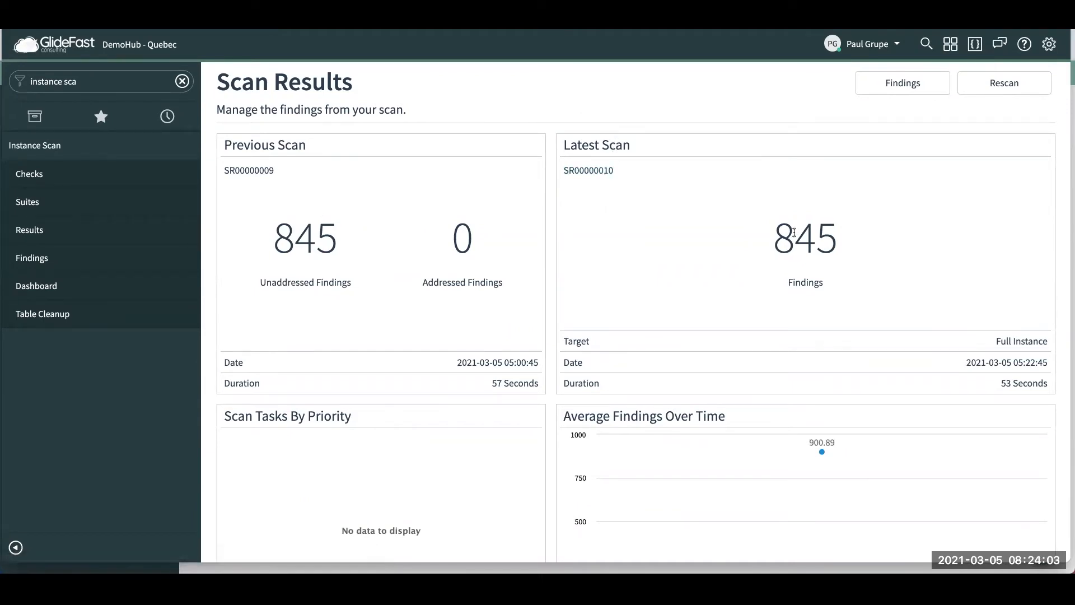
scroll(down, 3)
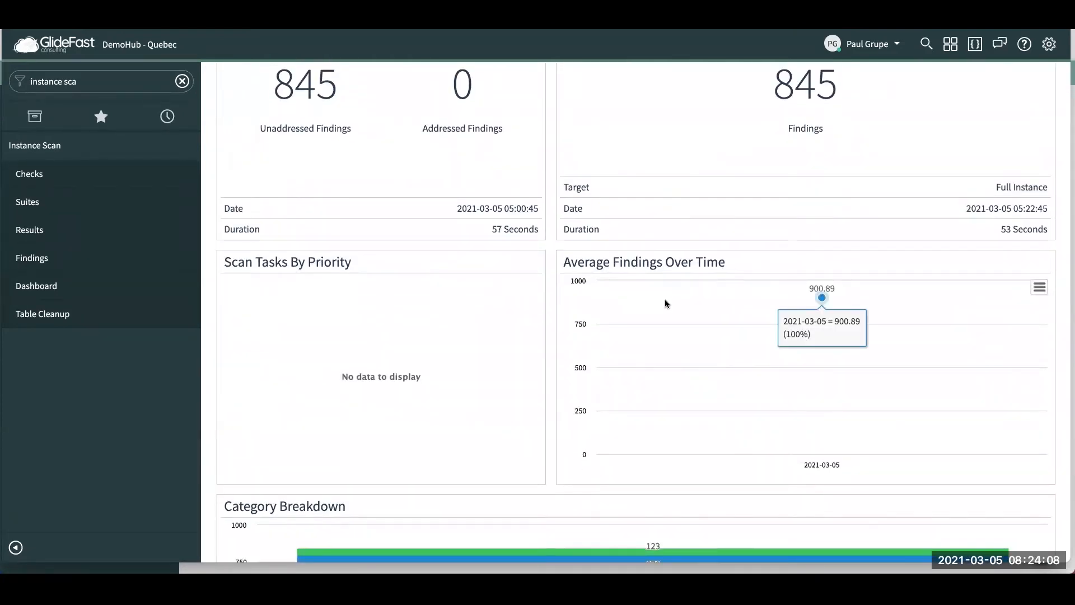
mouse_move(818, 389)
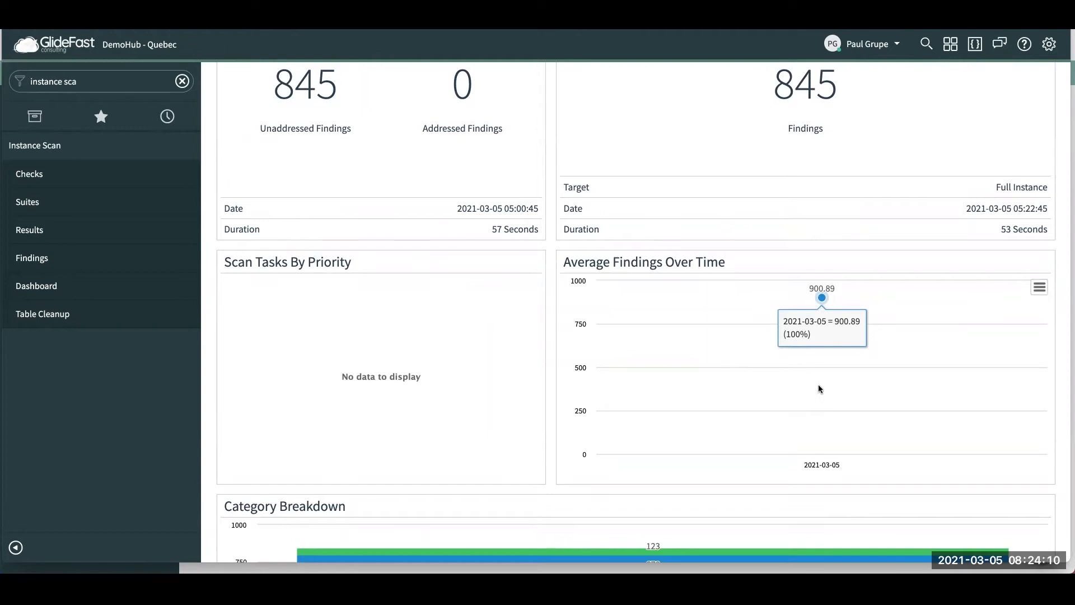
mouse_move(856, 346)
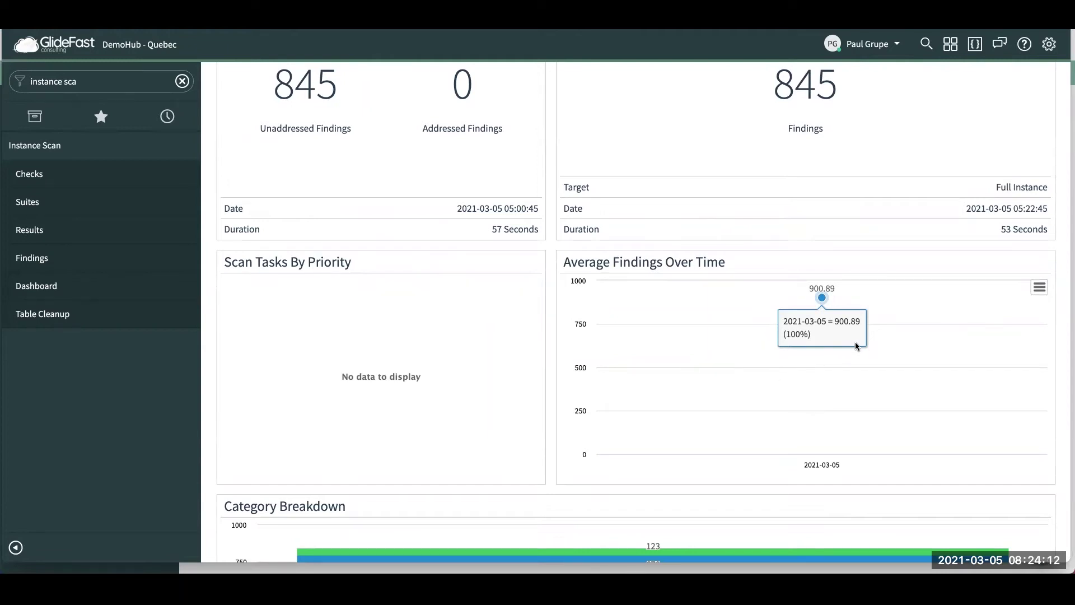
mouse_move(741, 317)
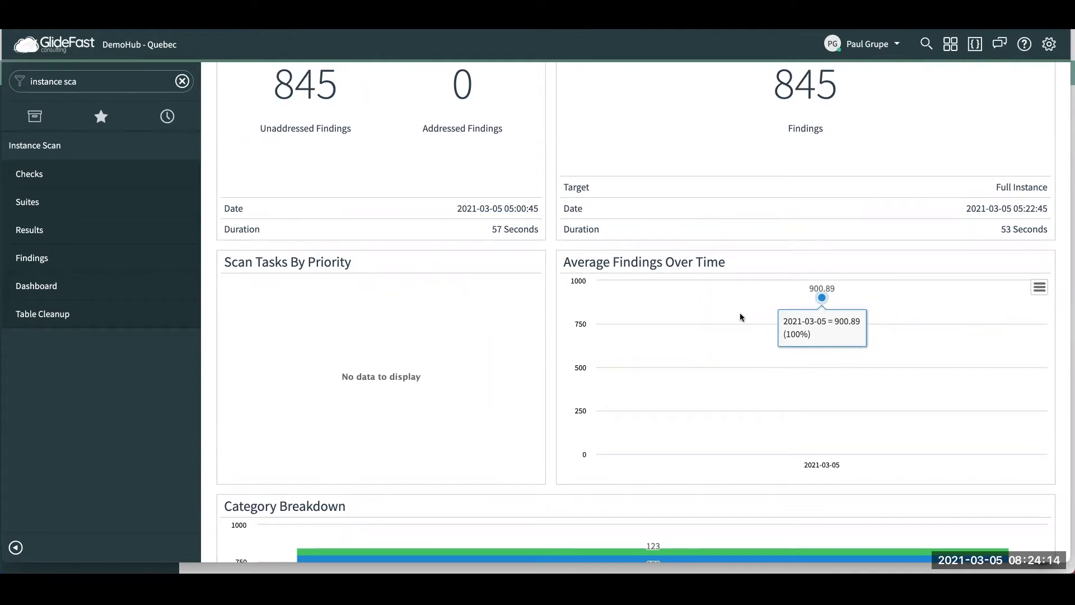
mouse_move(908, 324)
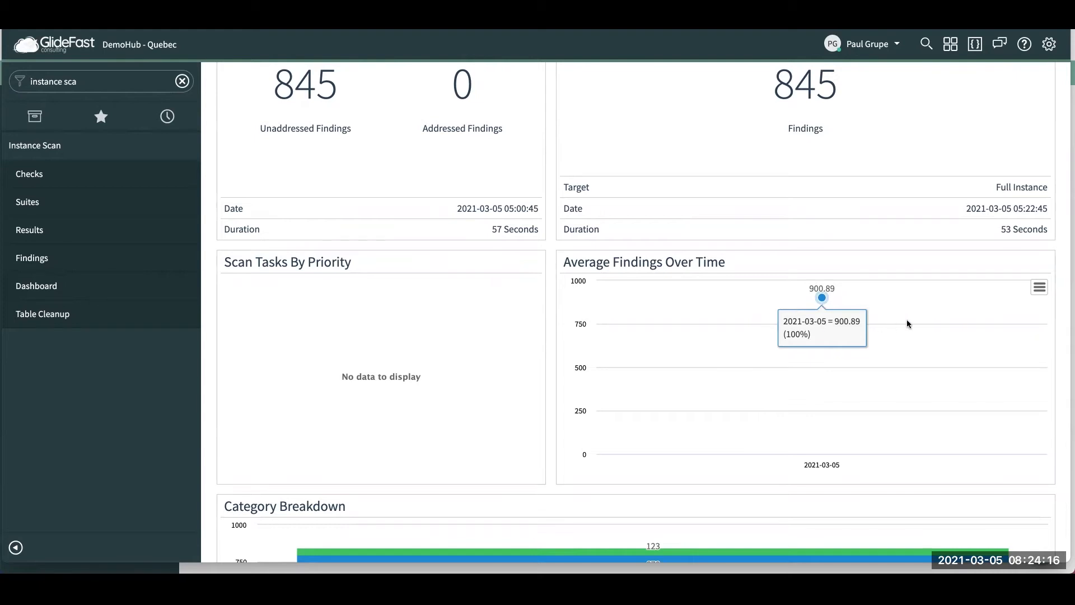
mouse_move(608, 343)
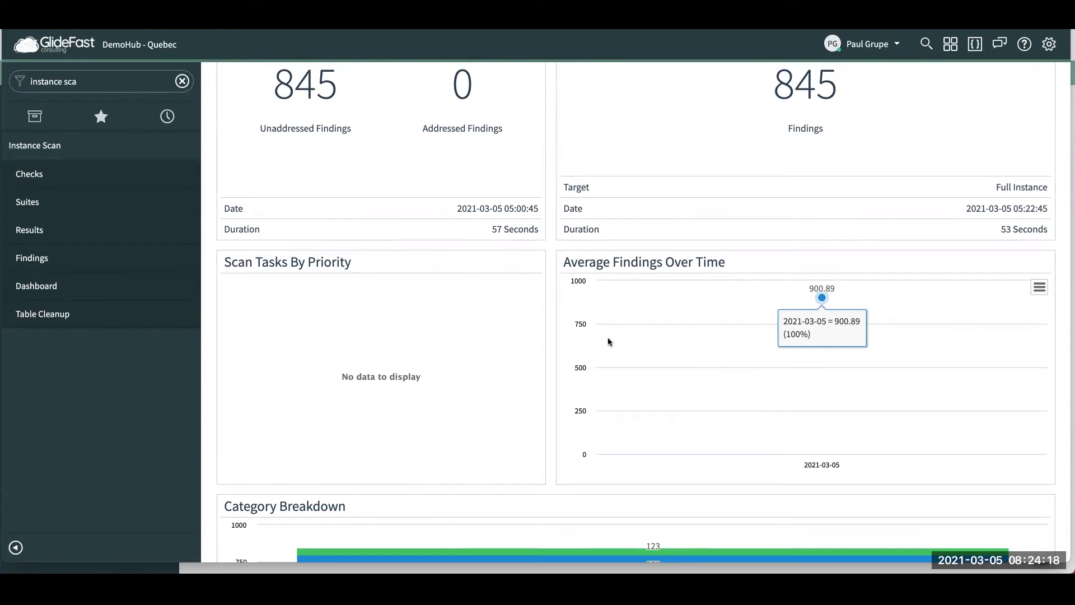
scroll(down, 3)
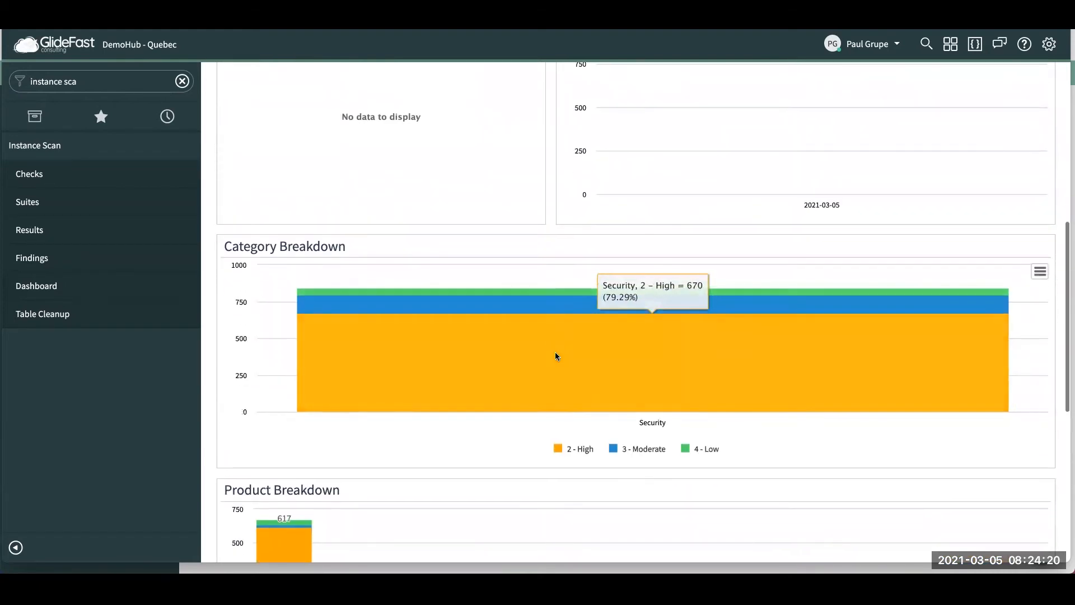
mouse_move(573, 369)
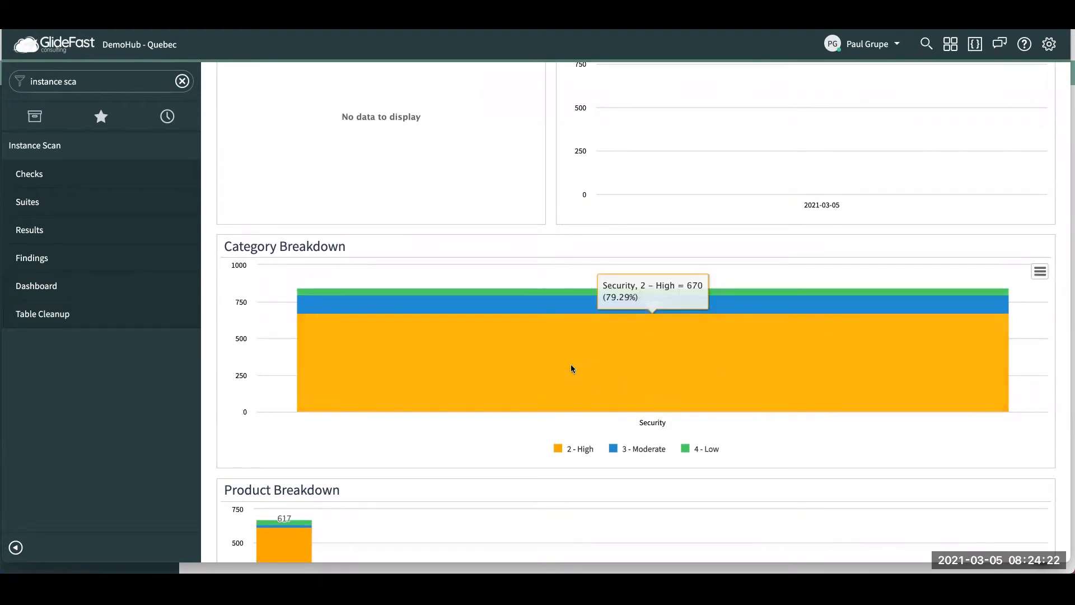
scroll(down, 3)
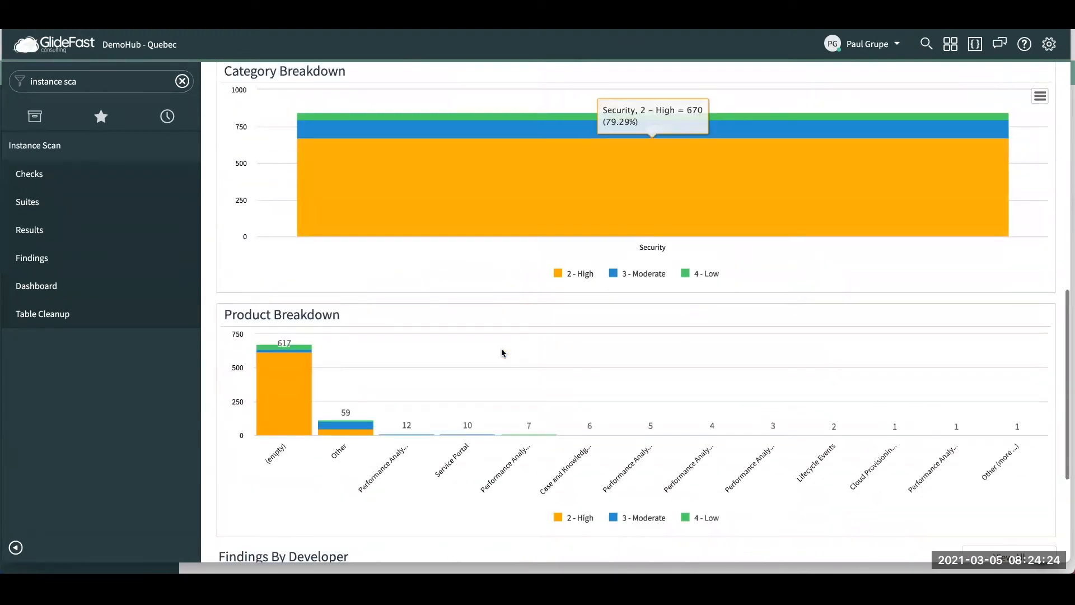
scroll(down, 3)
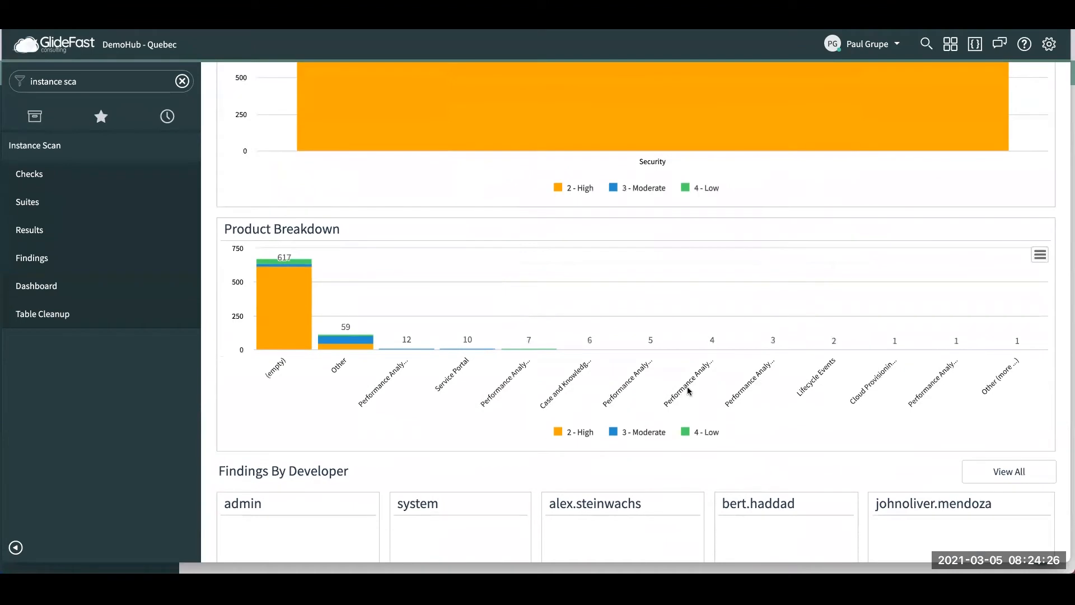
mouse_move(446, 390)
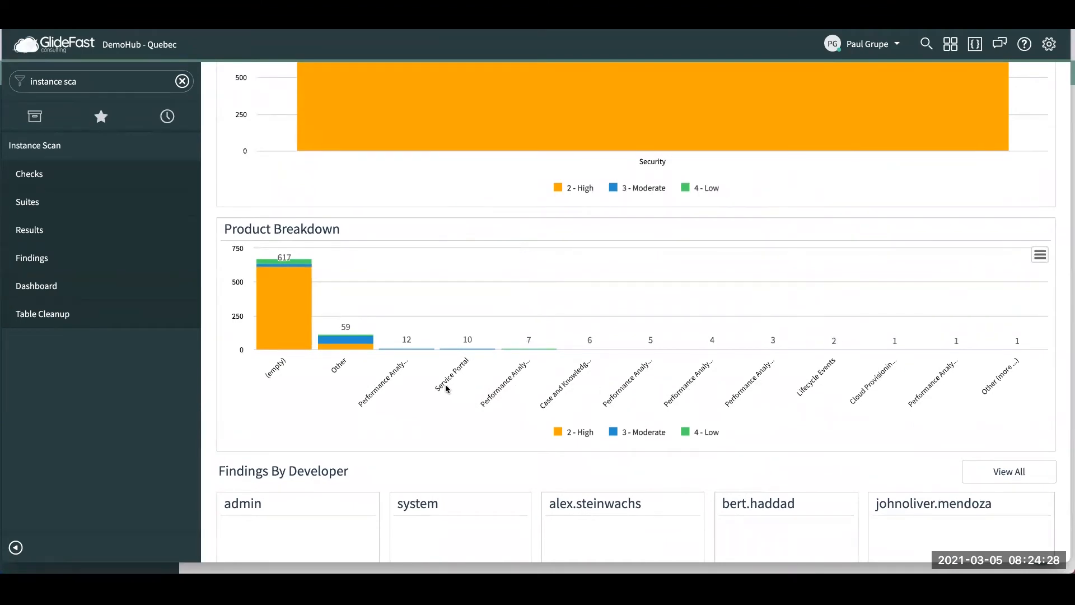
scroll(down, 3)
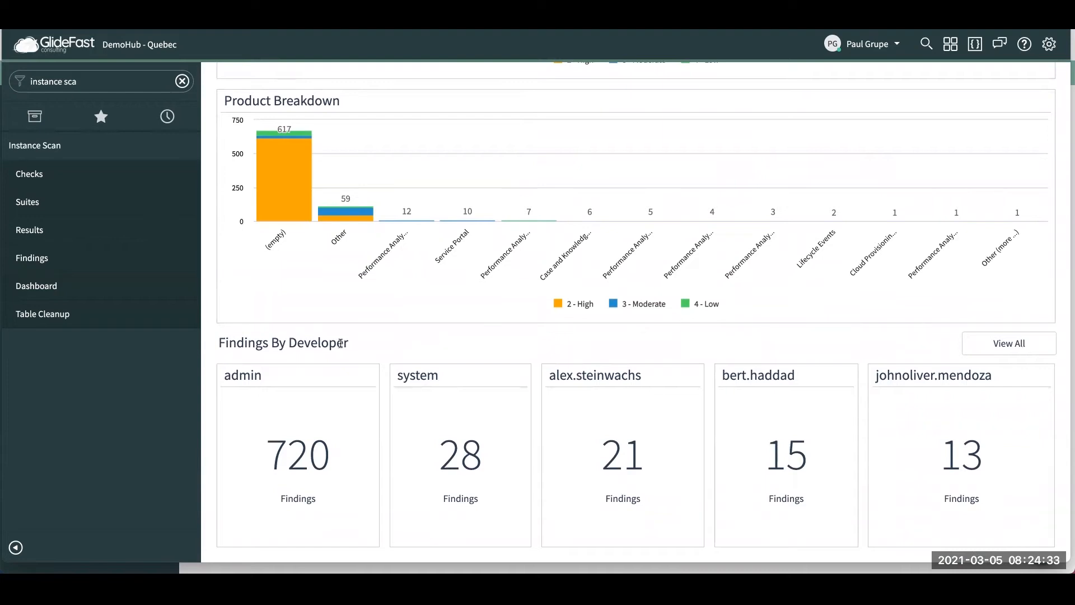
mouse_move(558, 366)
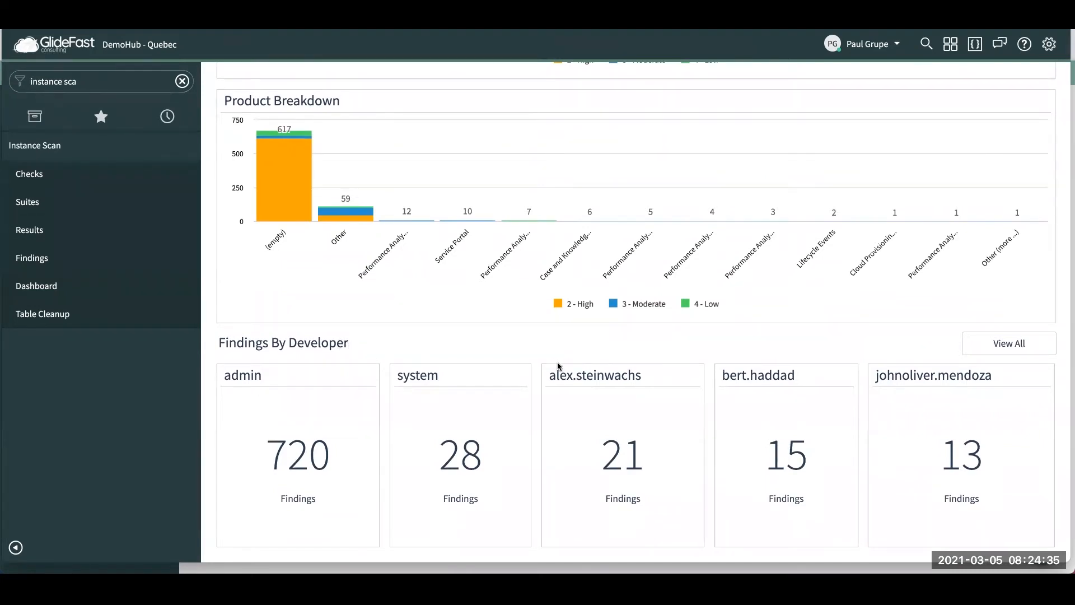
mouse_move(626, 362)
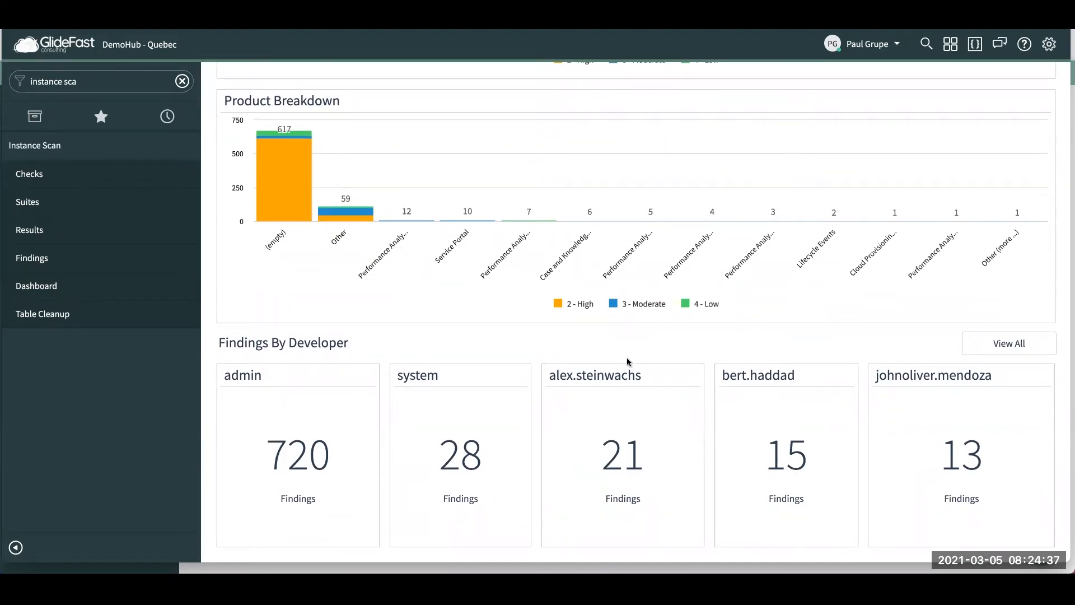
mouse_move(874, 386)
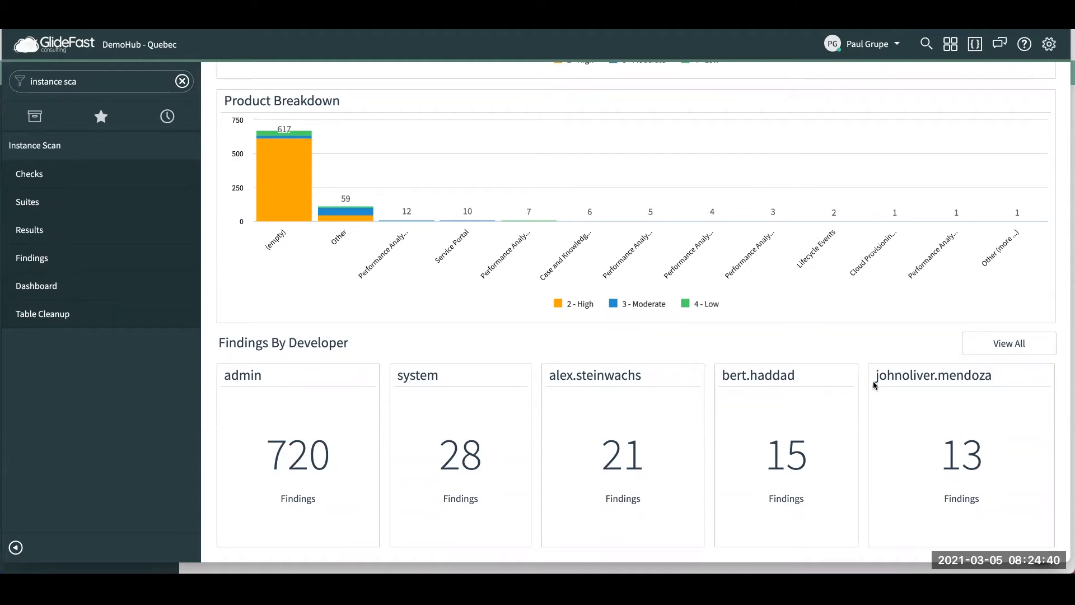
mouse_move(609, 381)
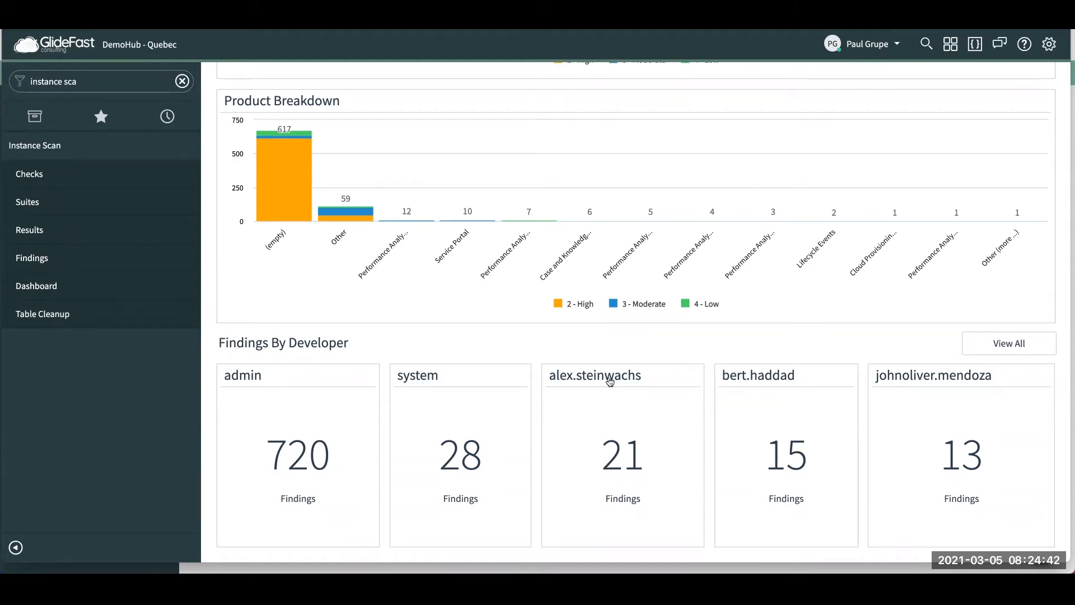
mouse_move(595, 405)
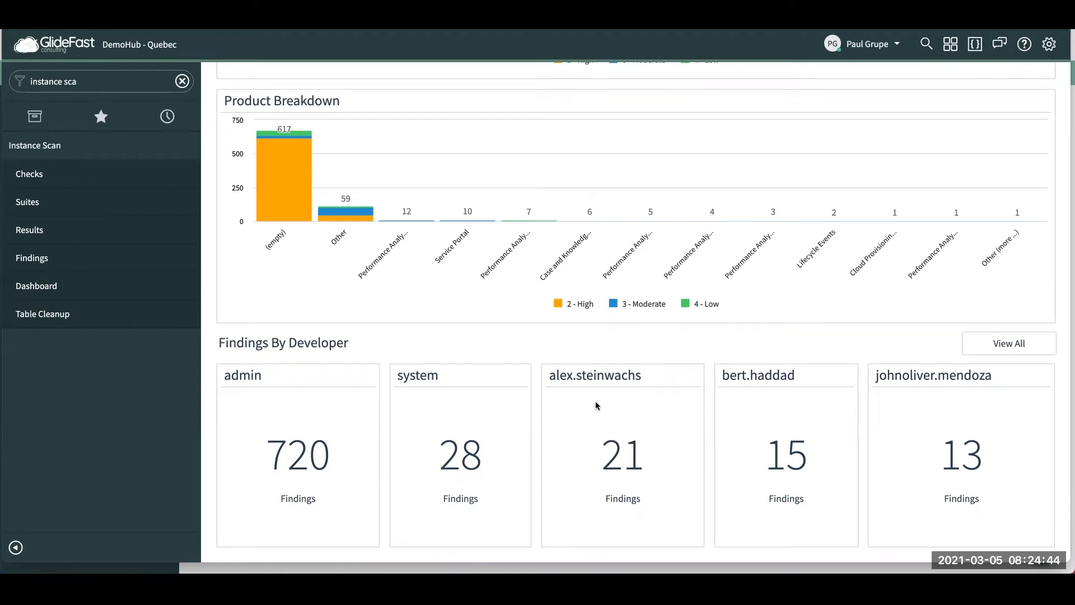
mouse_move(582, 384)
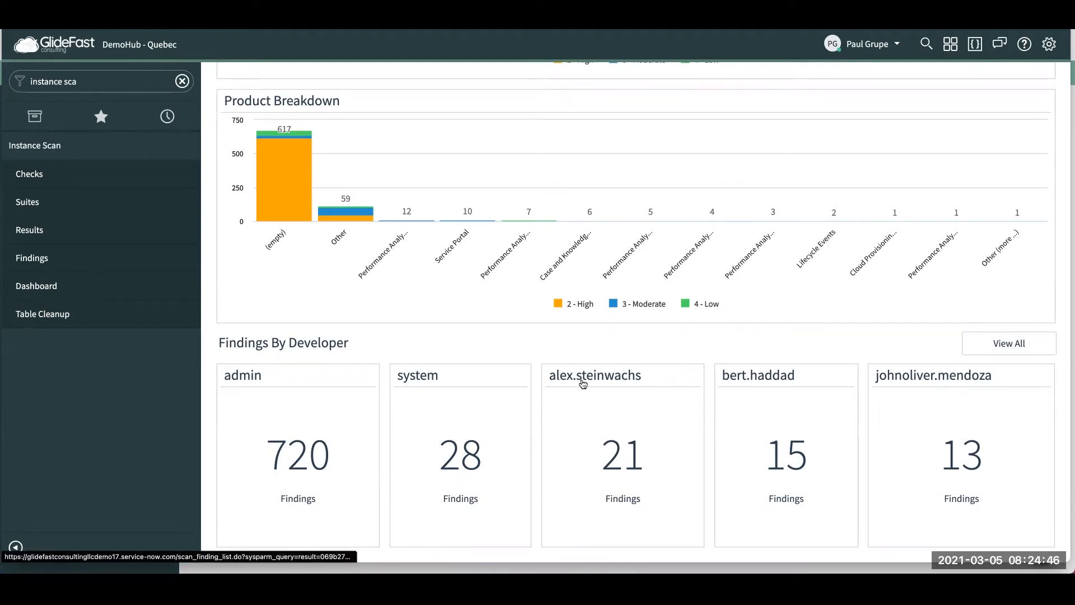
mouse_move(600, 365)
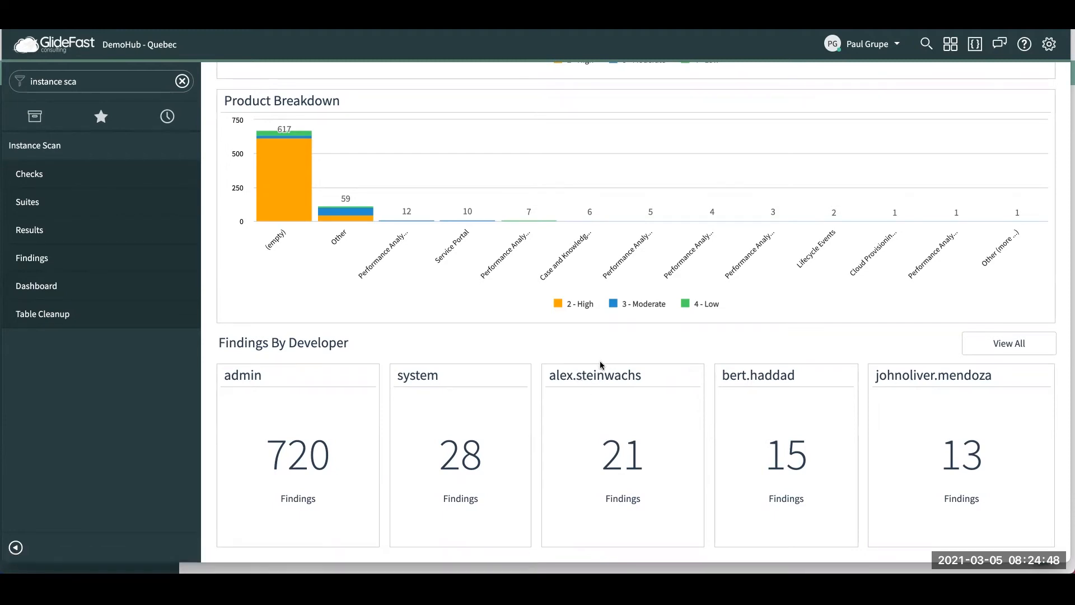
mouse_move(604, 355)
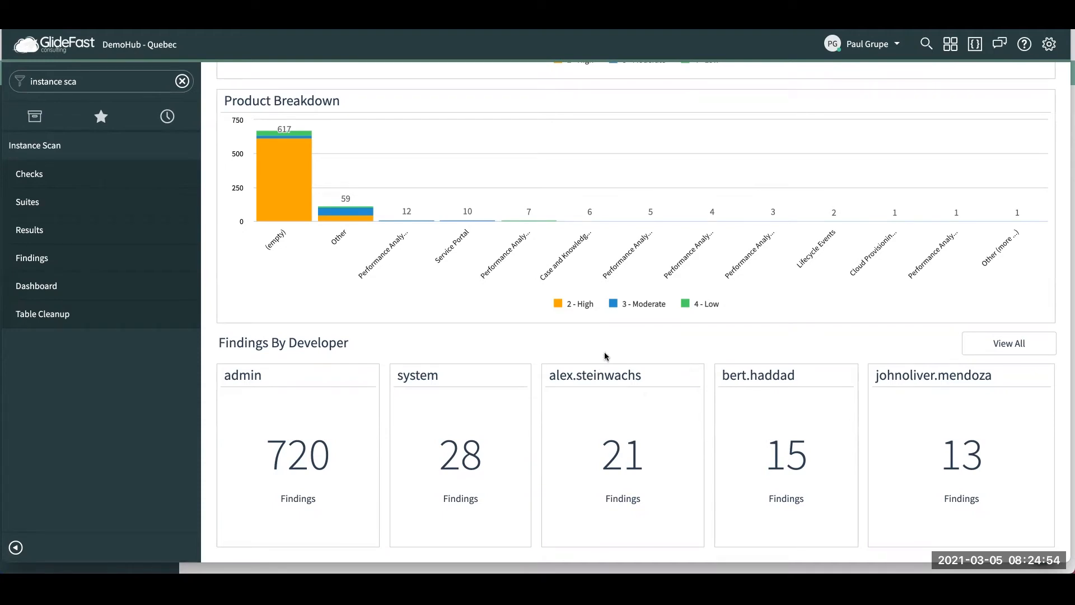
Reopen latest scan result SR00000010 from Scan Results and show its Scan Findings list.
click(29, 229)
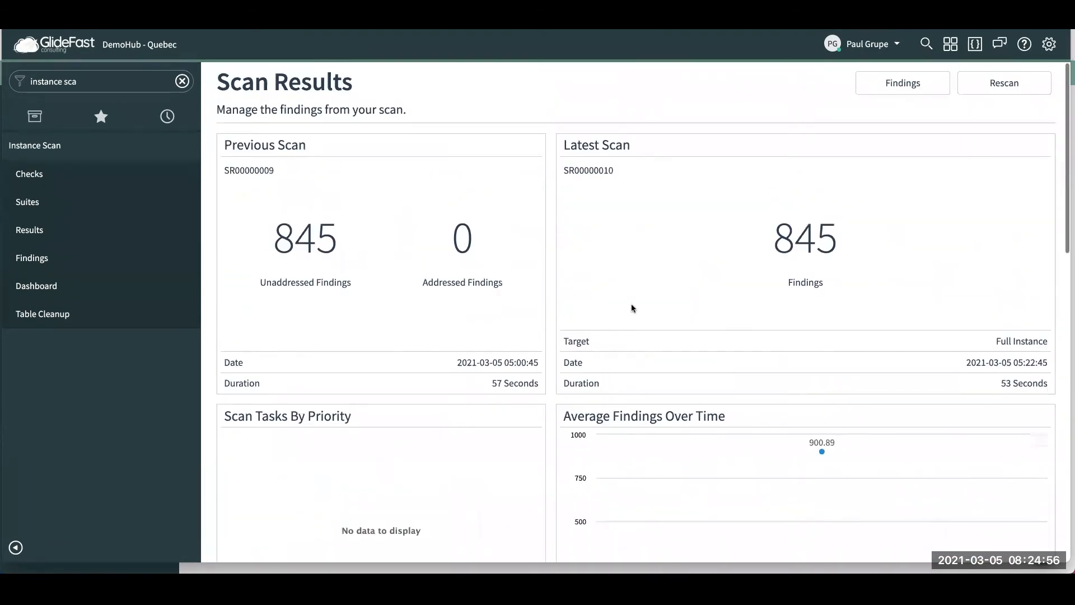
mouse_move(588, 170)
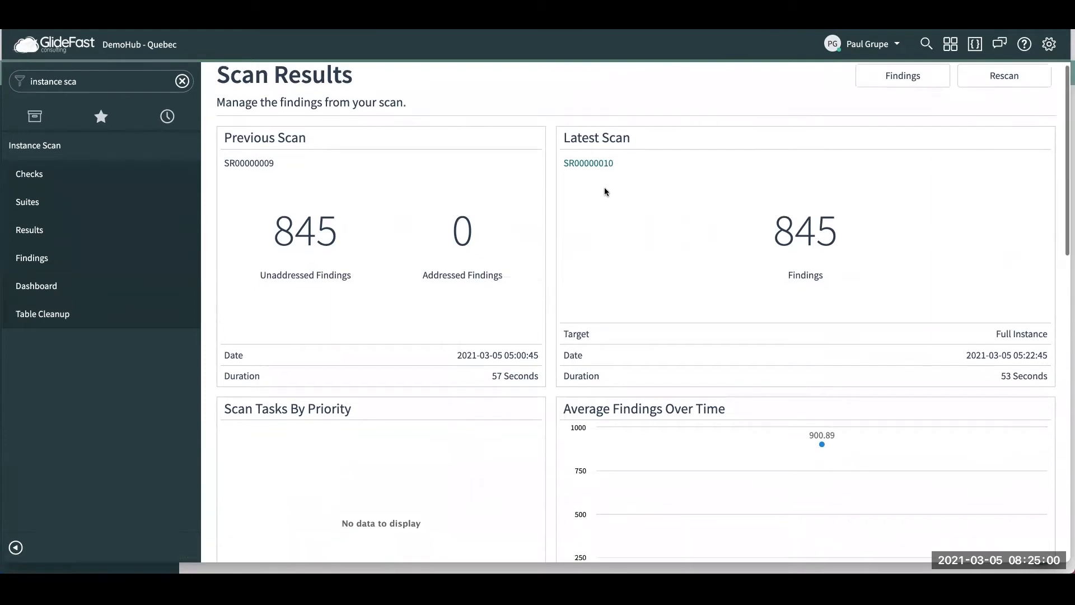
click(588, 162)
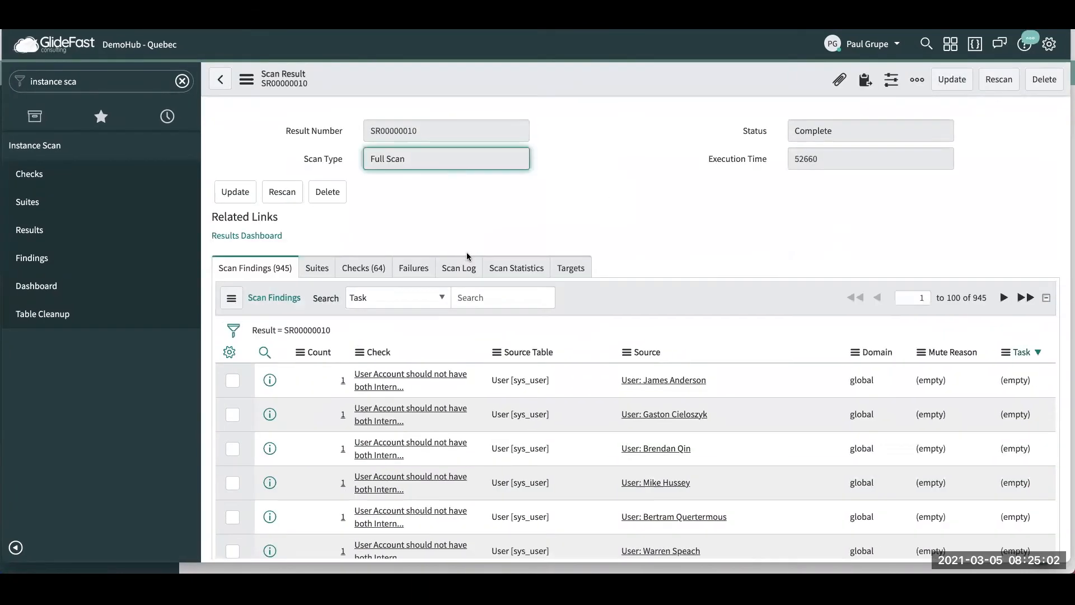
scroll(down, 3)
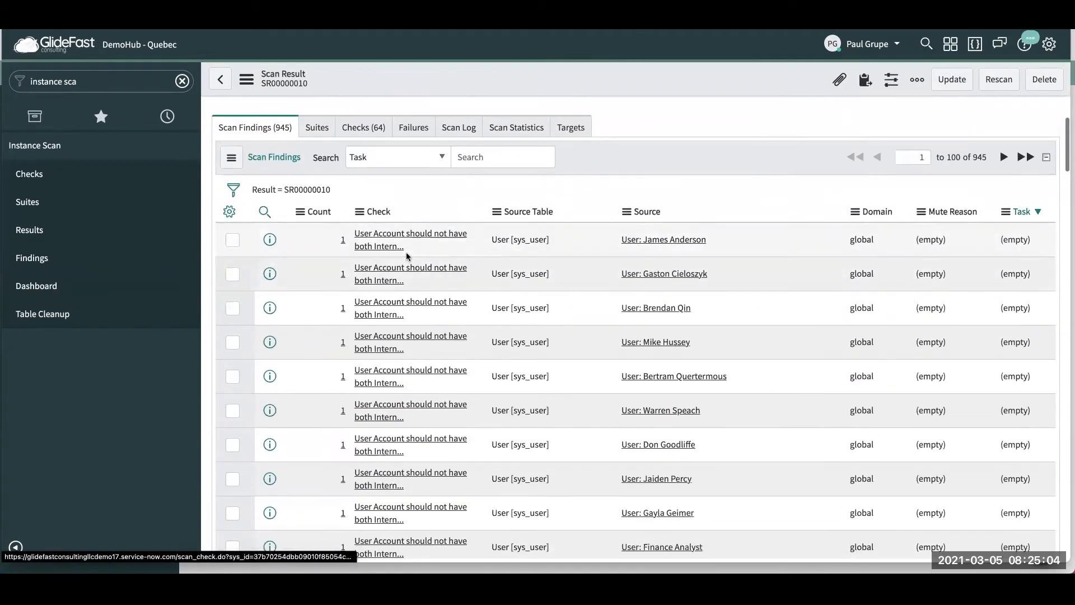
mouse_move(391, 240)
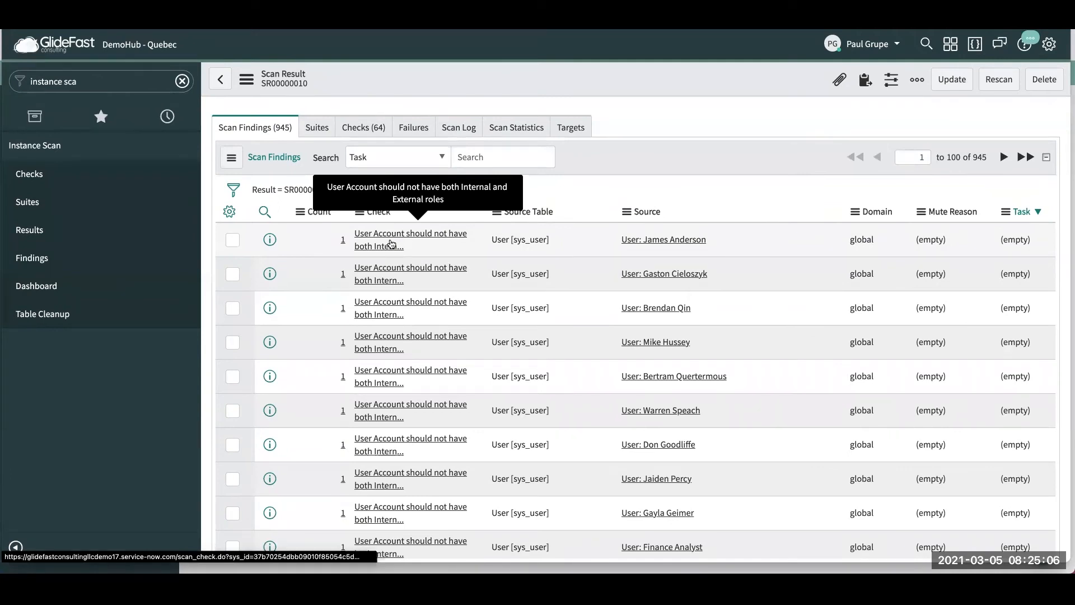
mouse_move(262, 242)
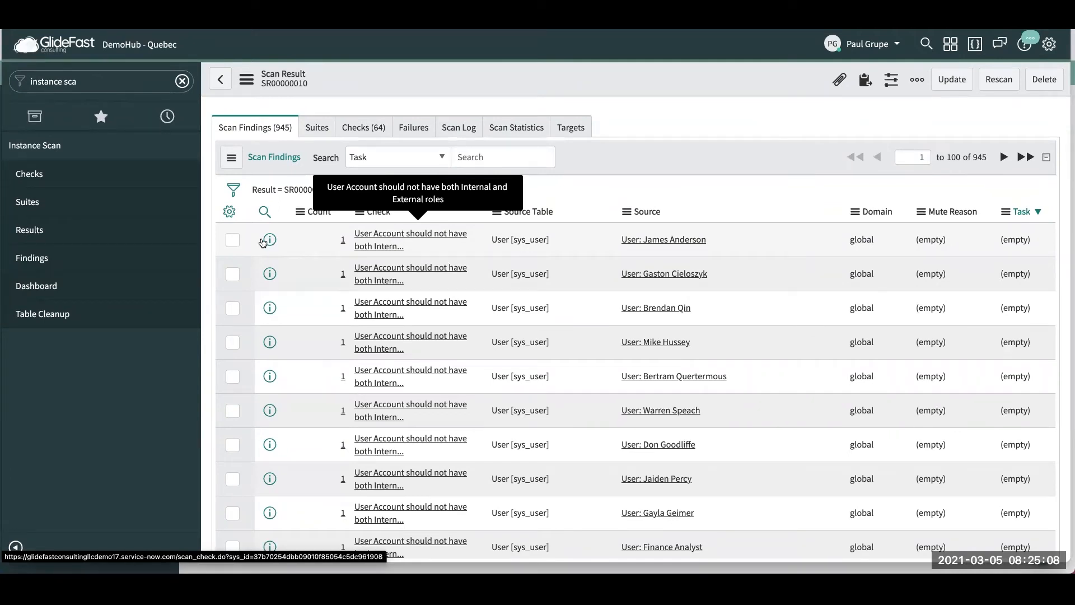
click(270, 240)
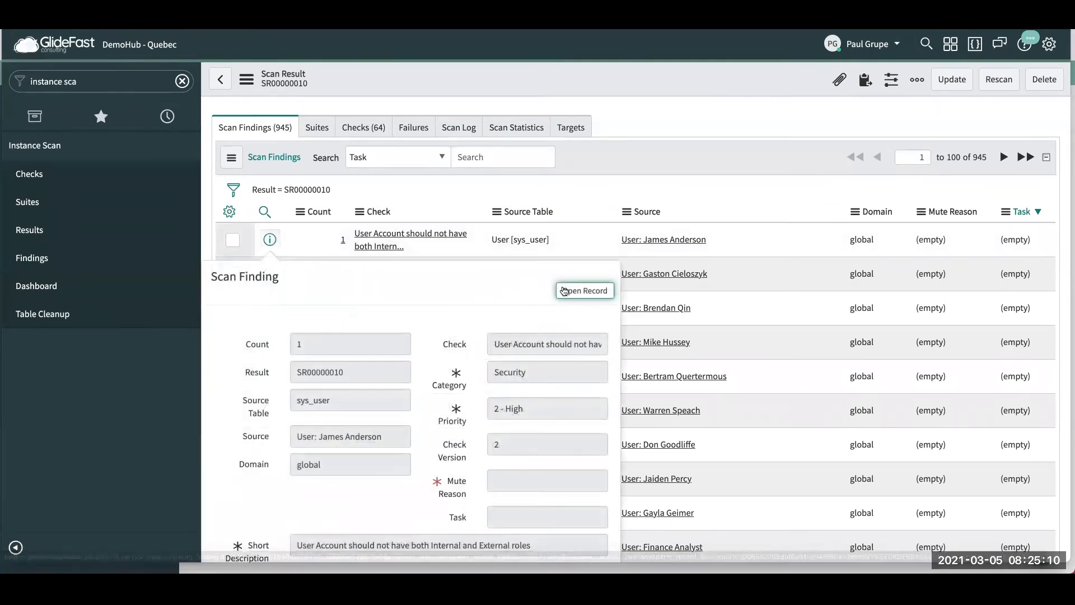
click(583, 290)
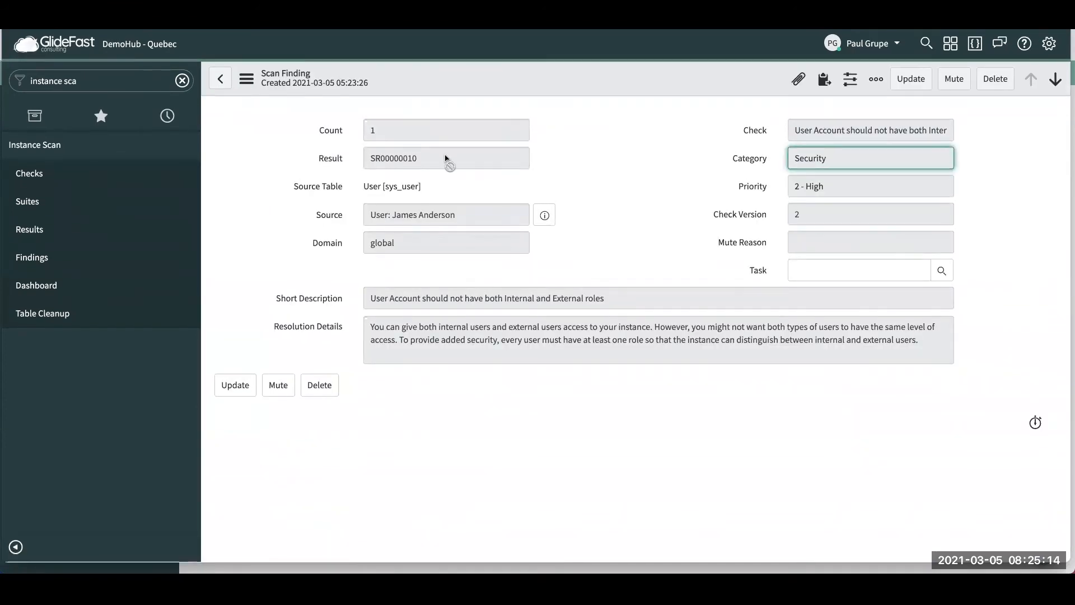
mouse_move(415, 220)
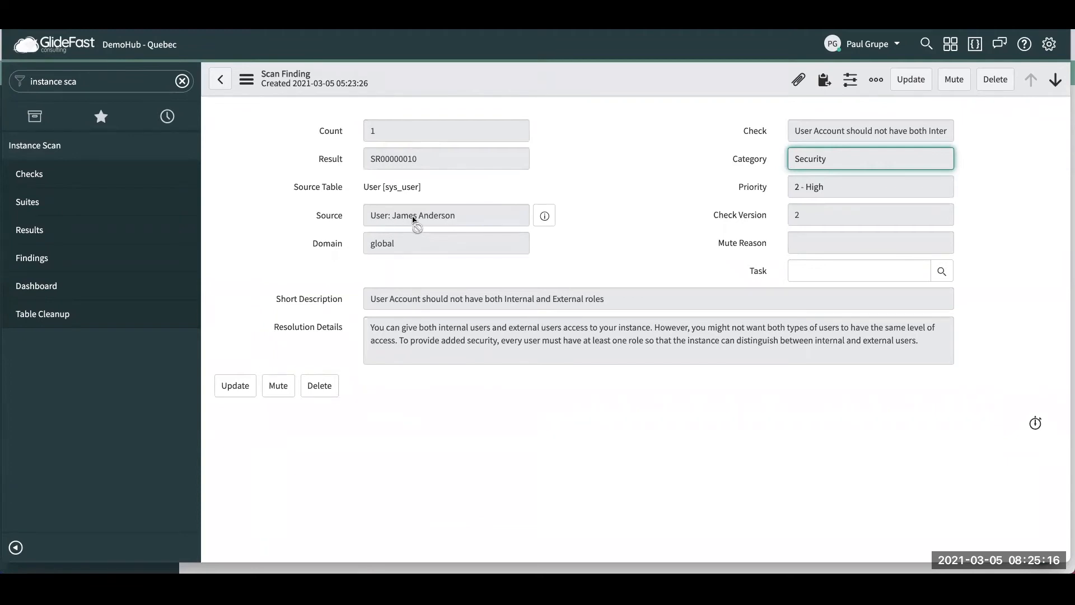
mouse_move(499, 310)
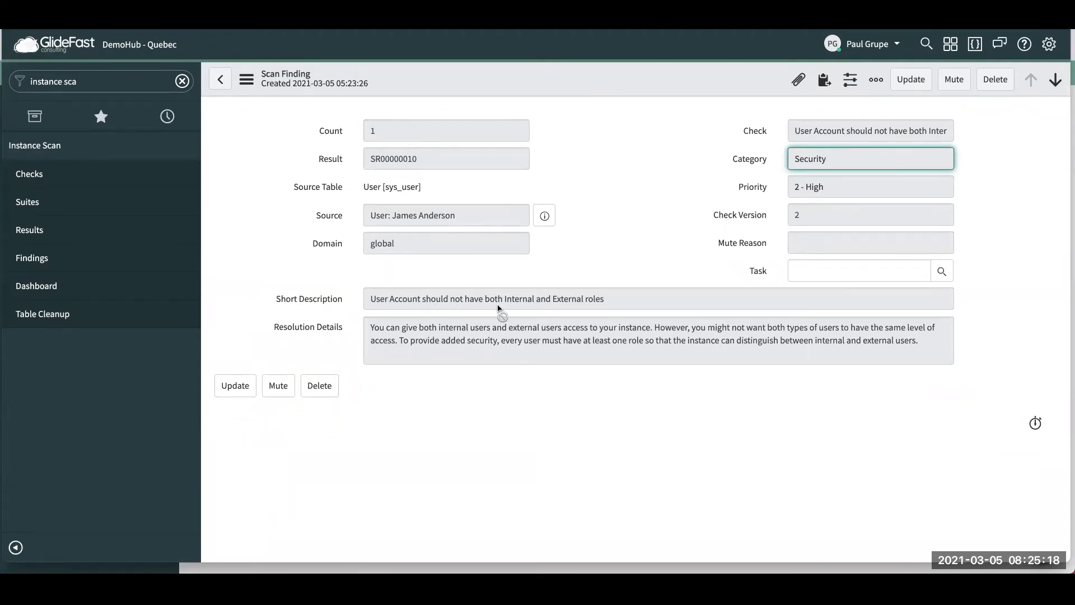
mouse_move(505, 355)
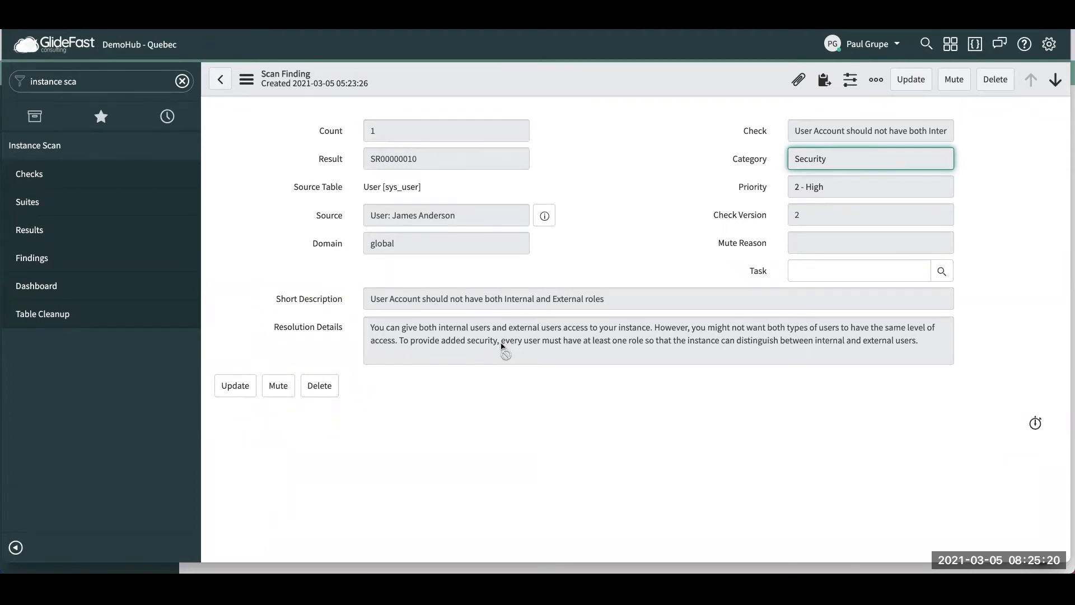
mouse_move(585, 348)
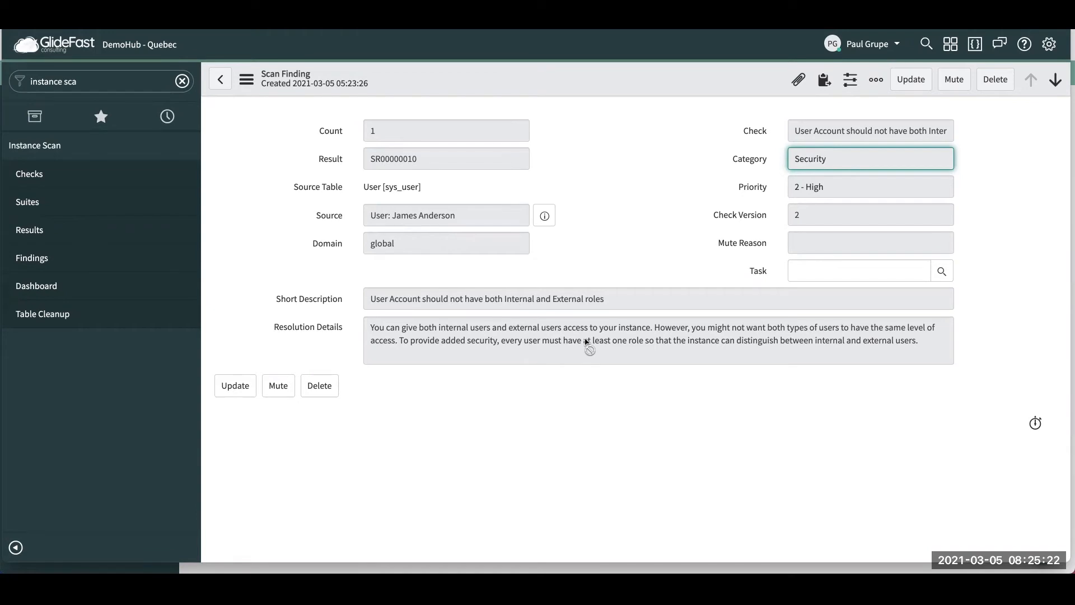
mouse_move(426, 347)
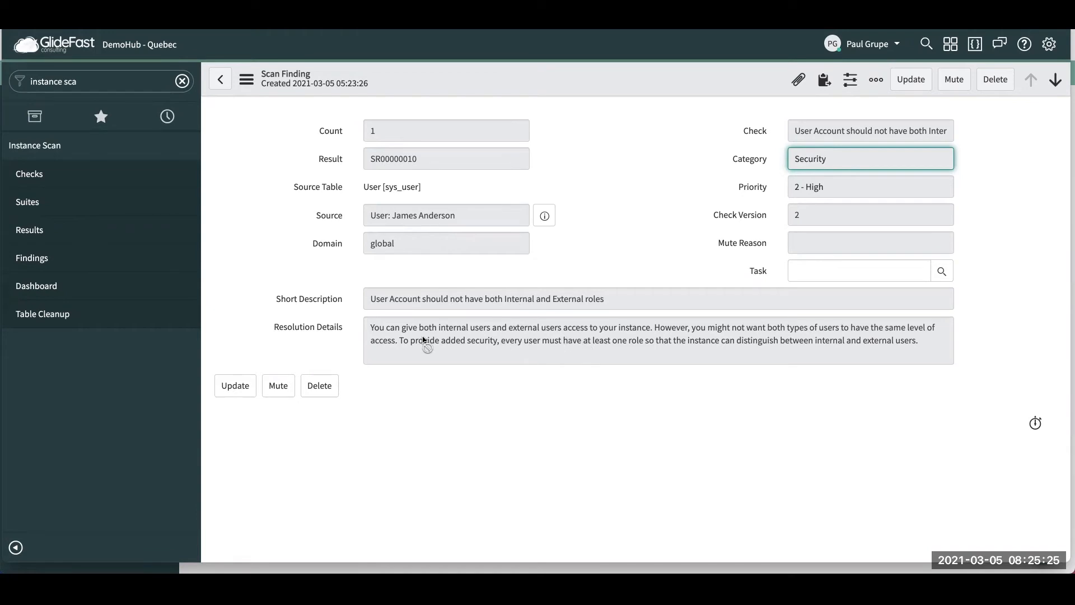
click(279, 385)
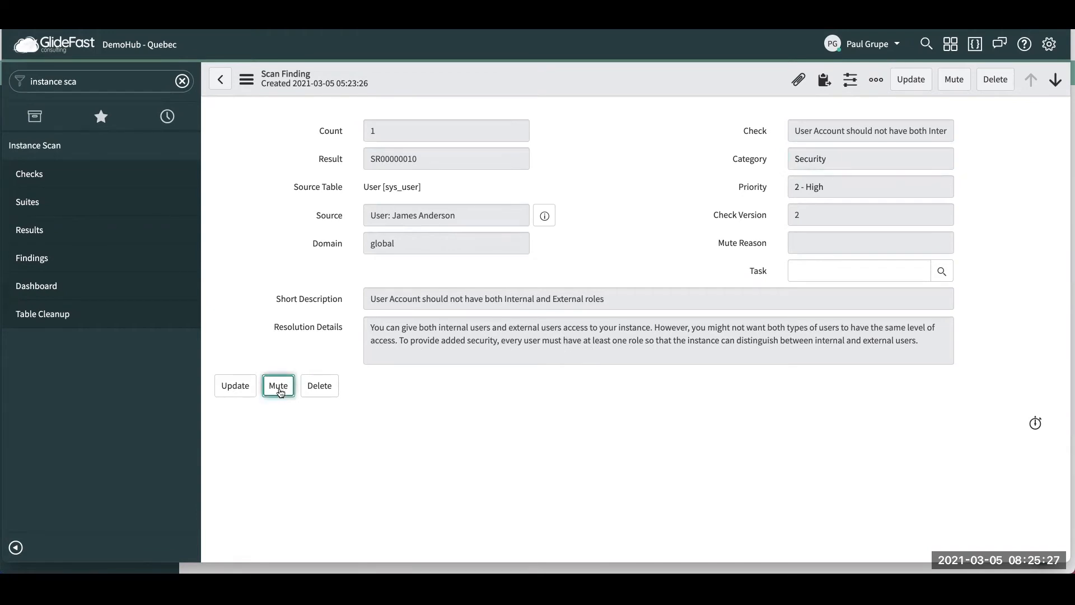
click(278, 386)
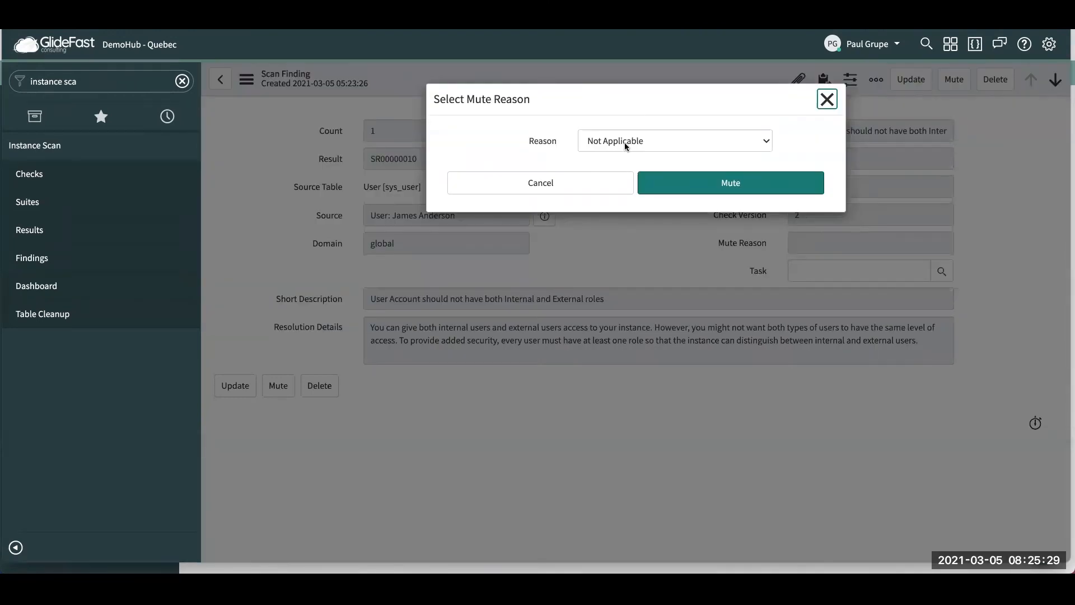
click(674, 142)
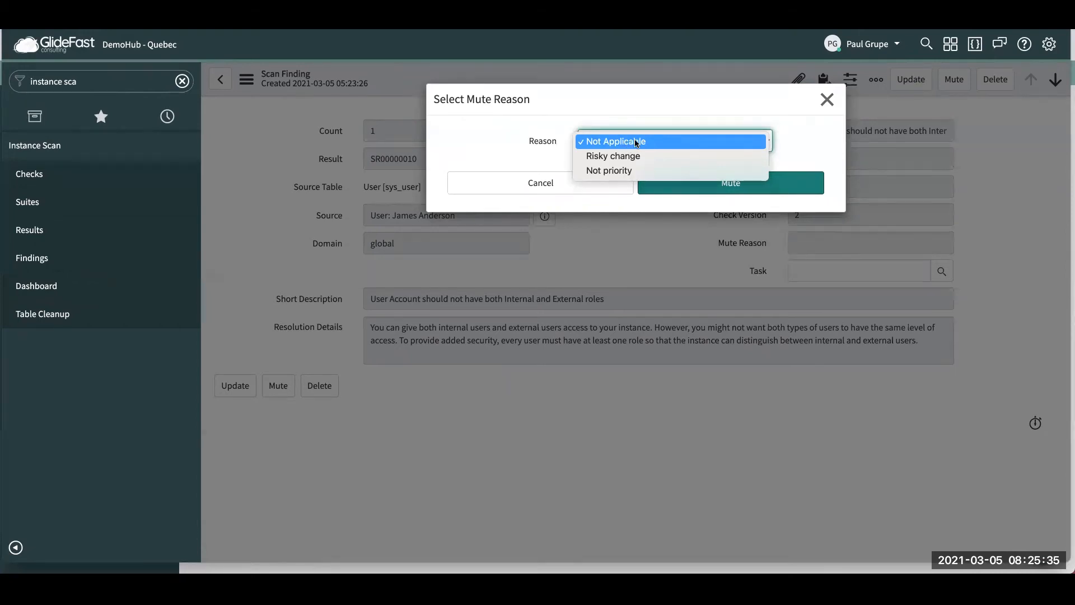
mouse_move(625, 155)
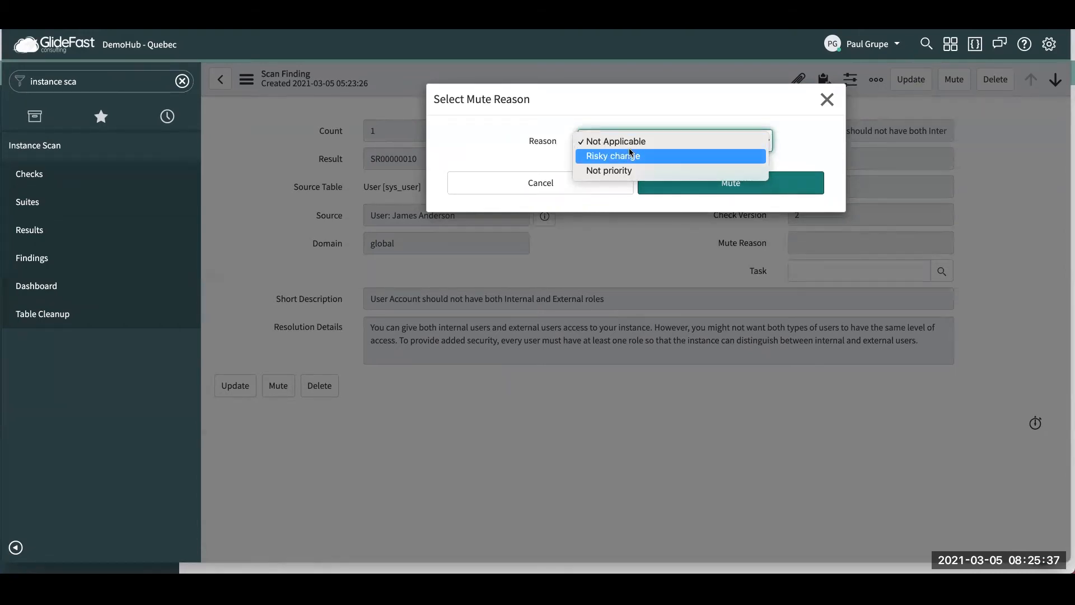
mouse_move(609, 170)
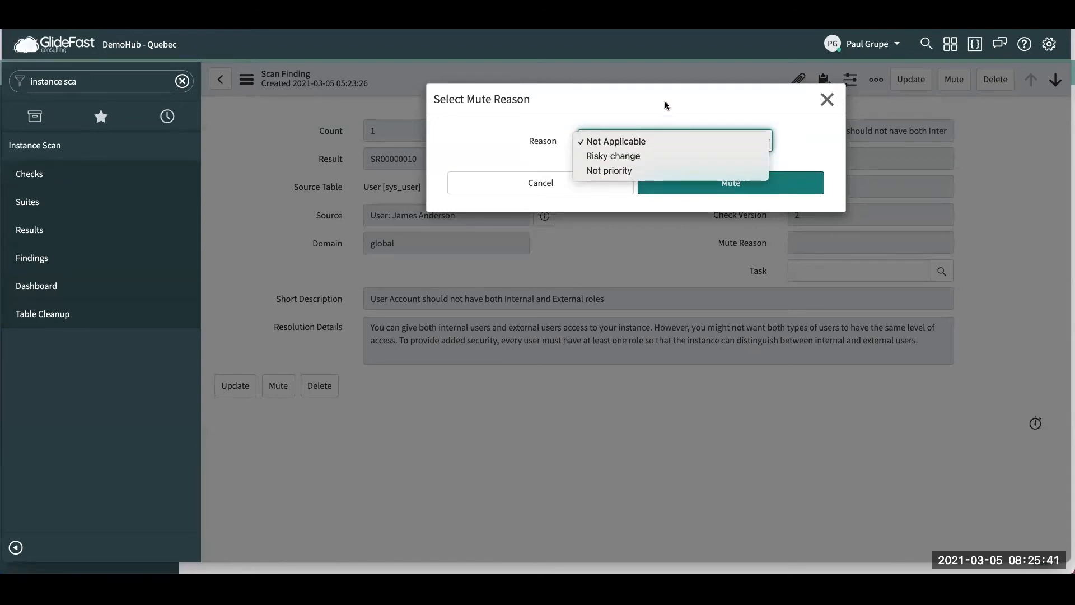
click(615, 141)
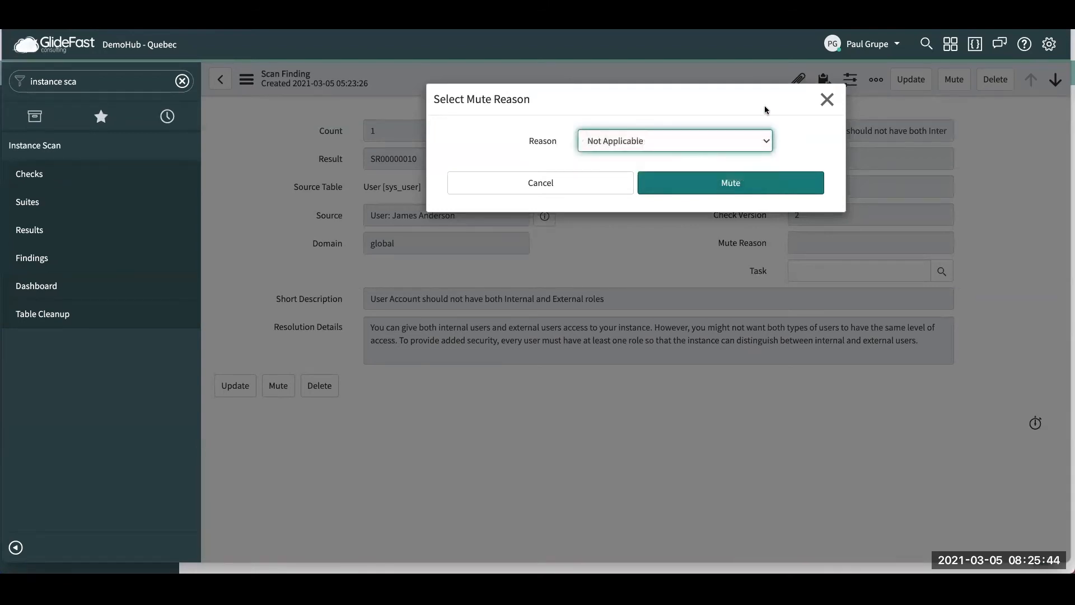
mouse_move(798, 110)
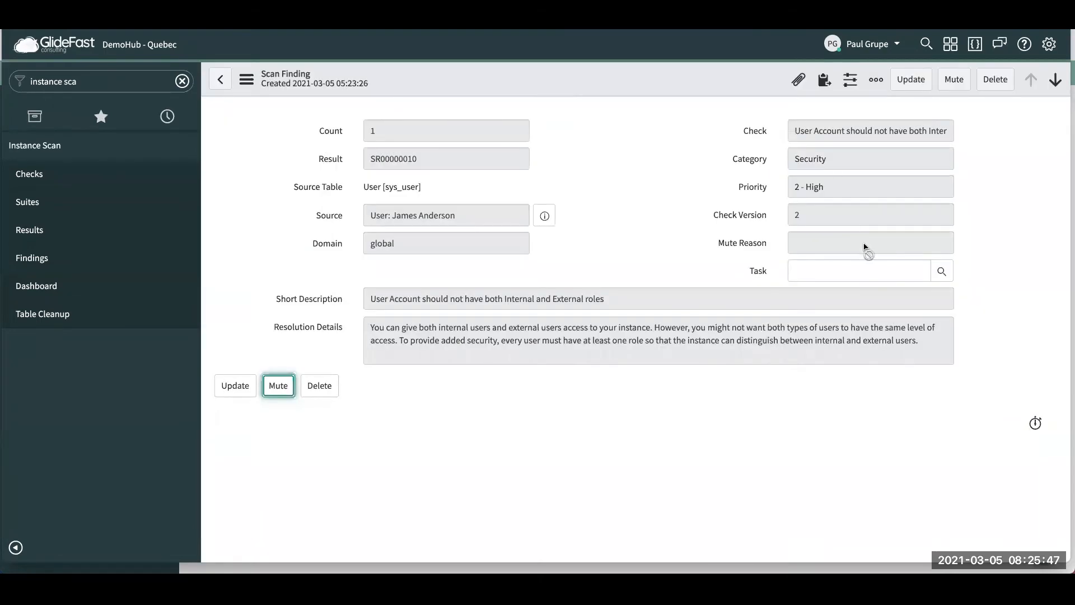
mouse_move(942, 269)
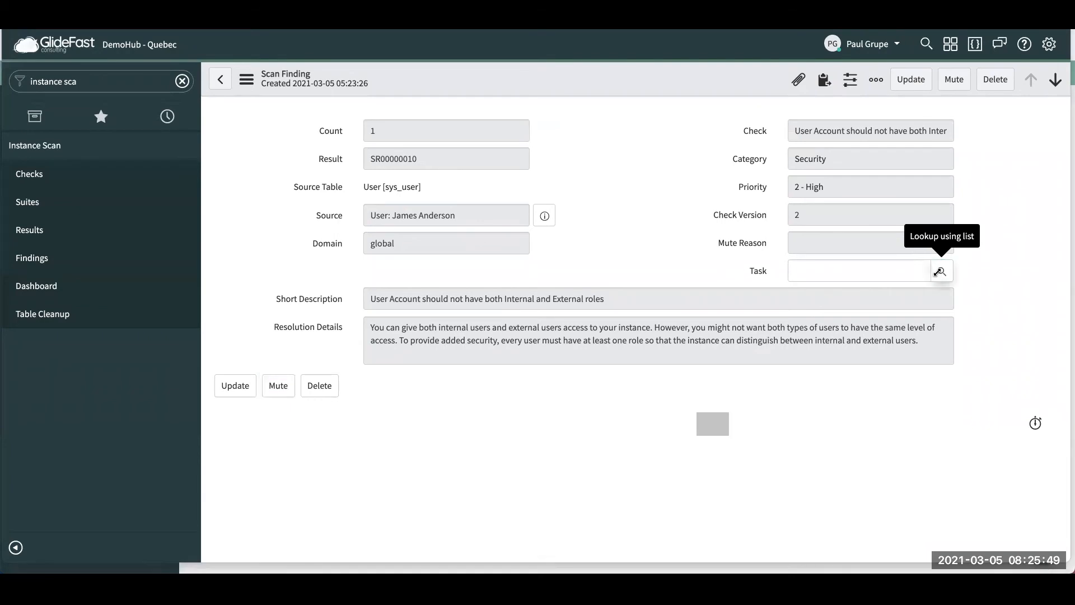
click(941, 270)
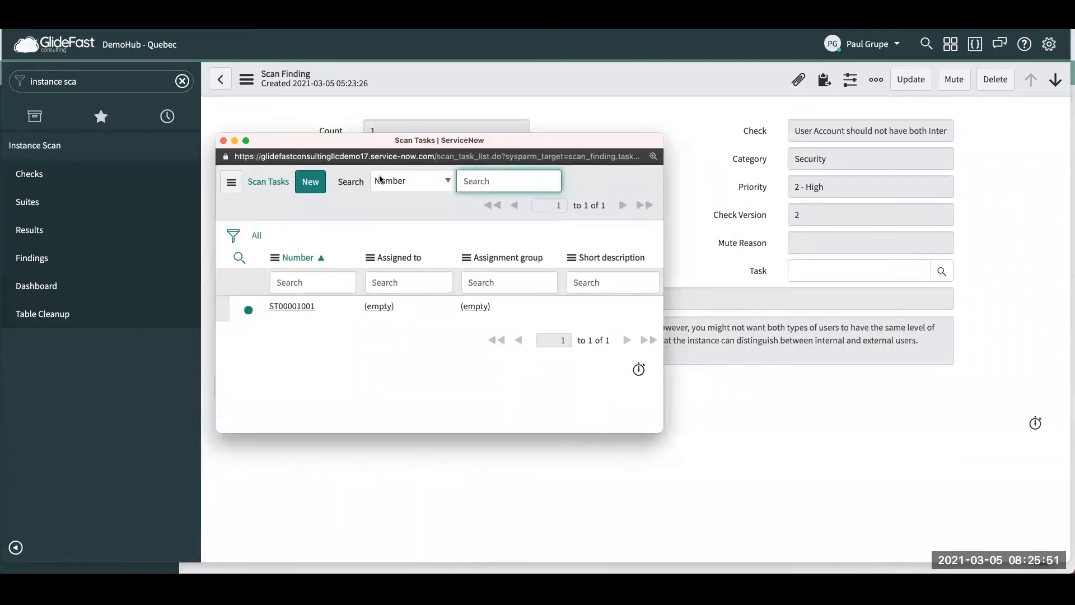
click(310, 181)
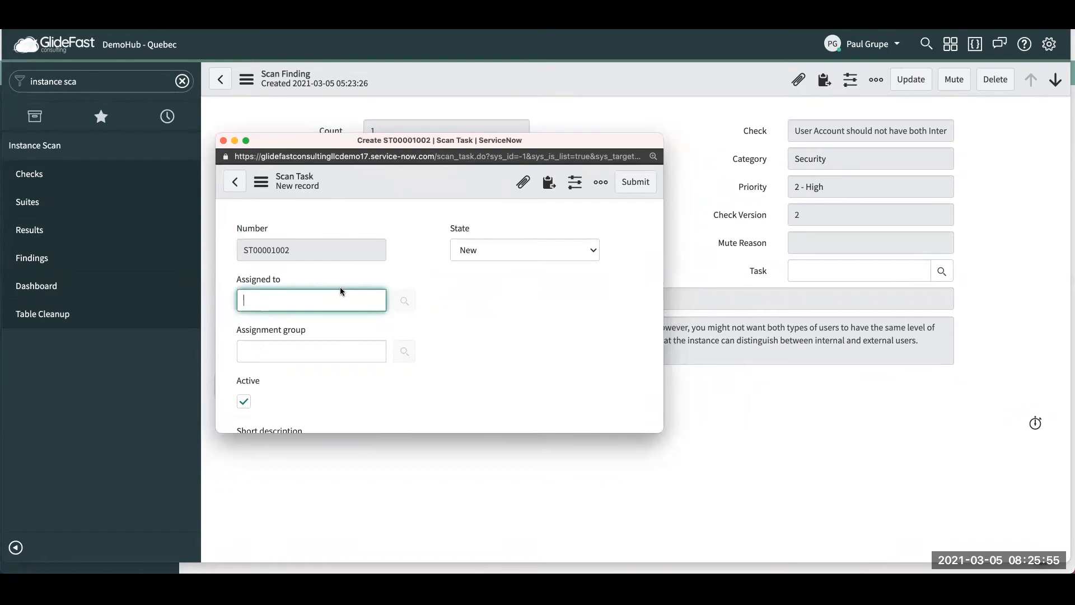
text(paul grupe)
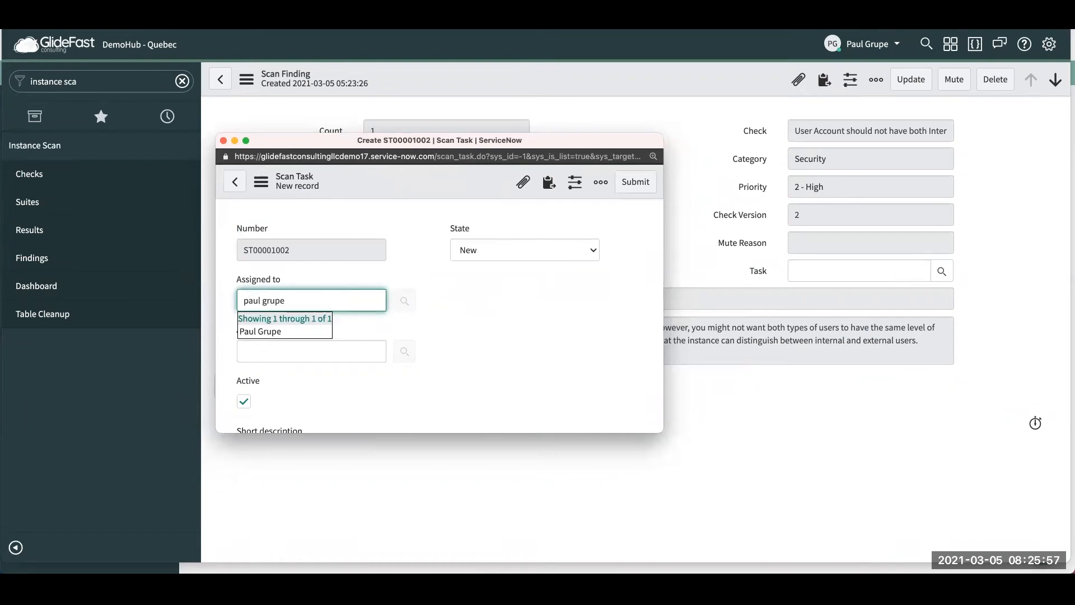
click(260, 331)
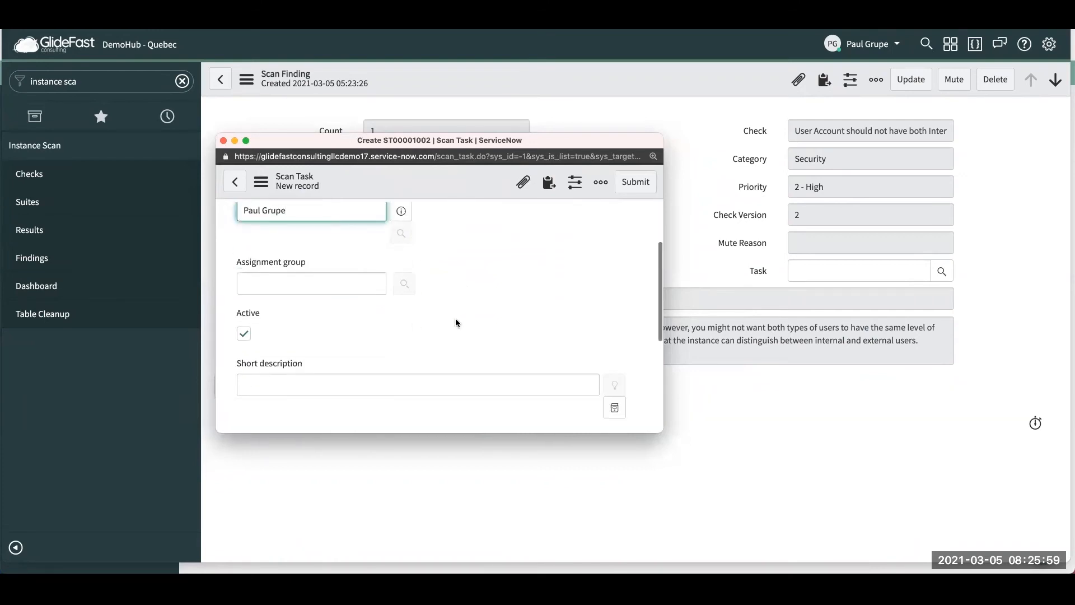
Submit the task with short description 'Update users roles to not include internal & external'.
click(417, 362)
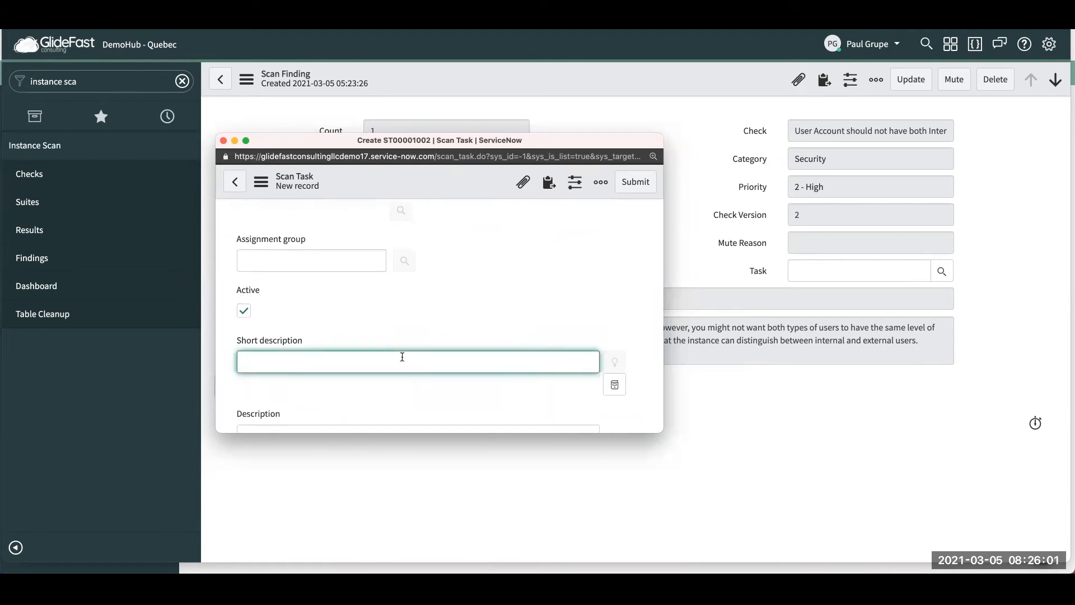
text(Update users roles to not include internal & ext)
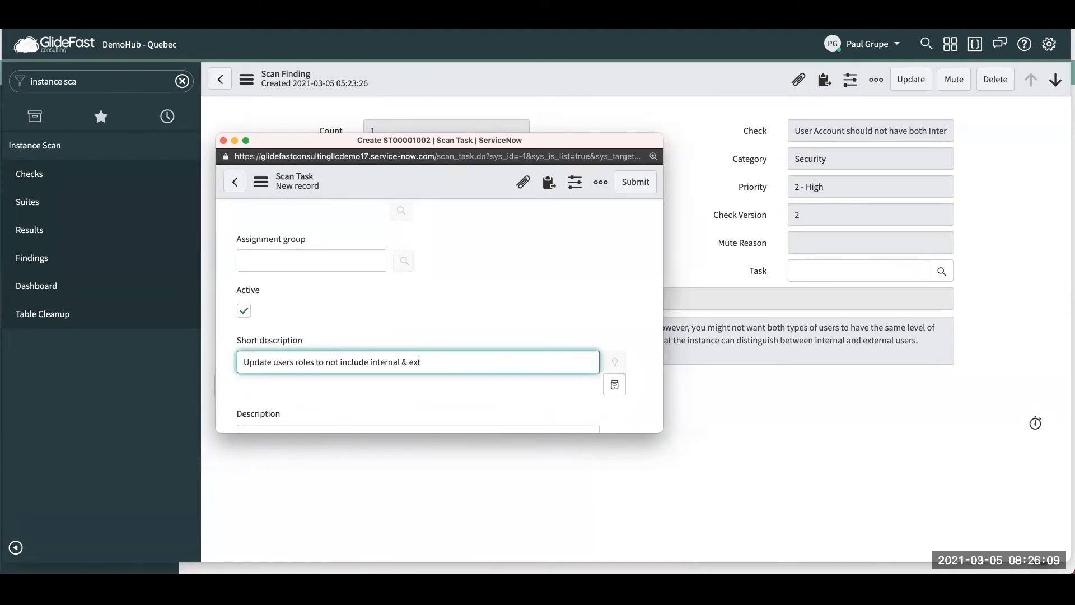
text(ernal)
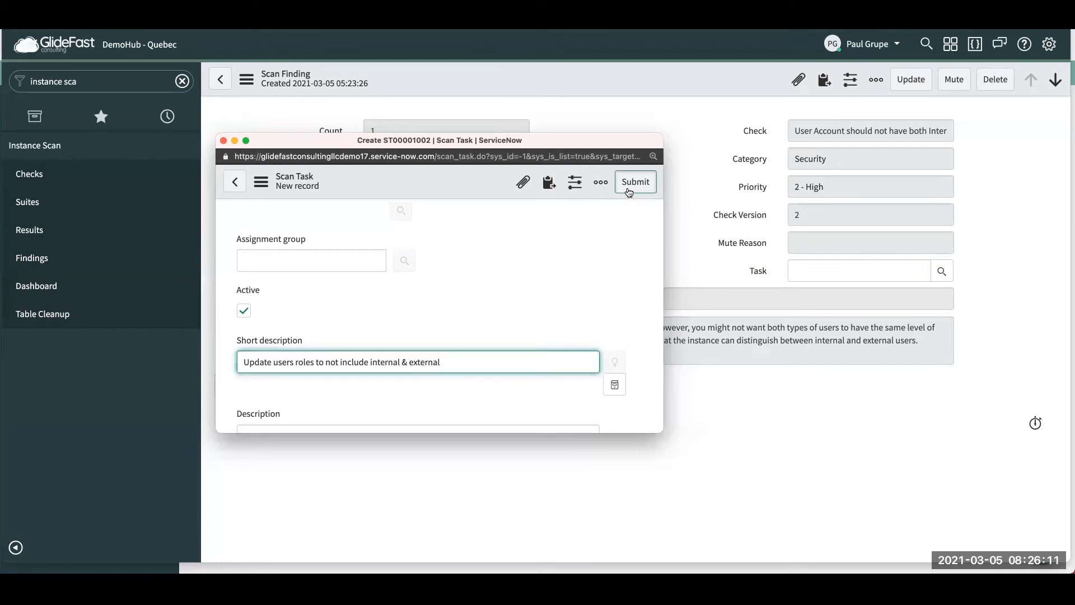
click(633, 182)
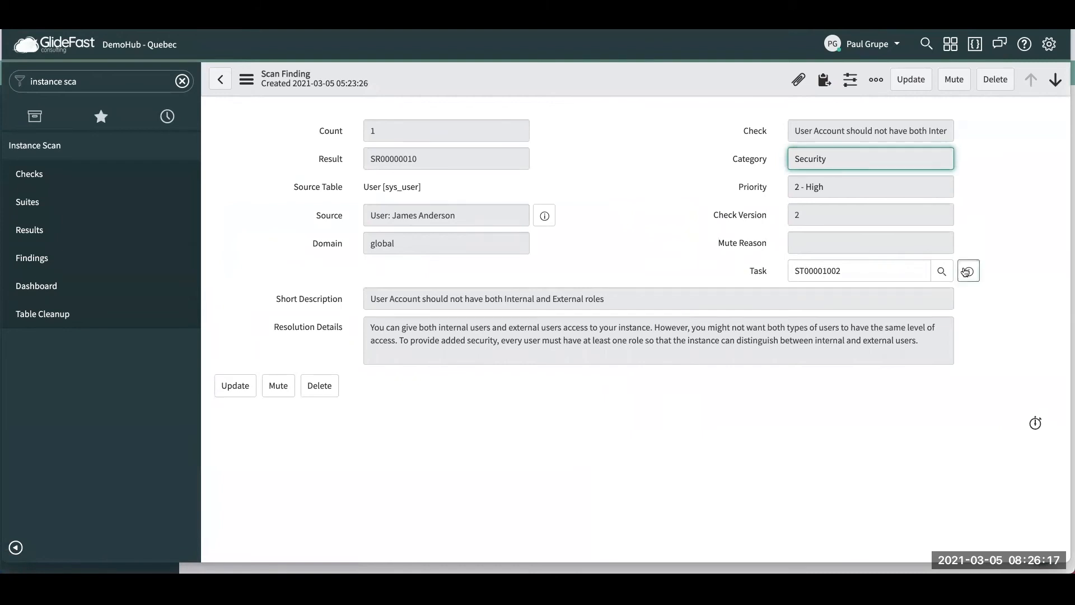
Set linked scan task ST00001002's State to Resolved and update it.
click(968, 270)
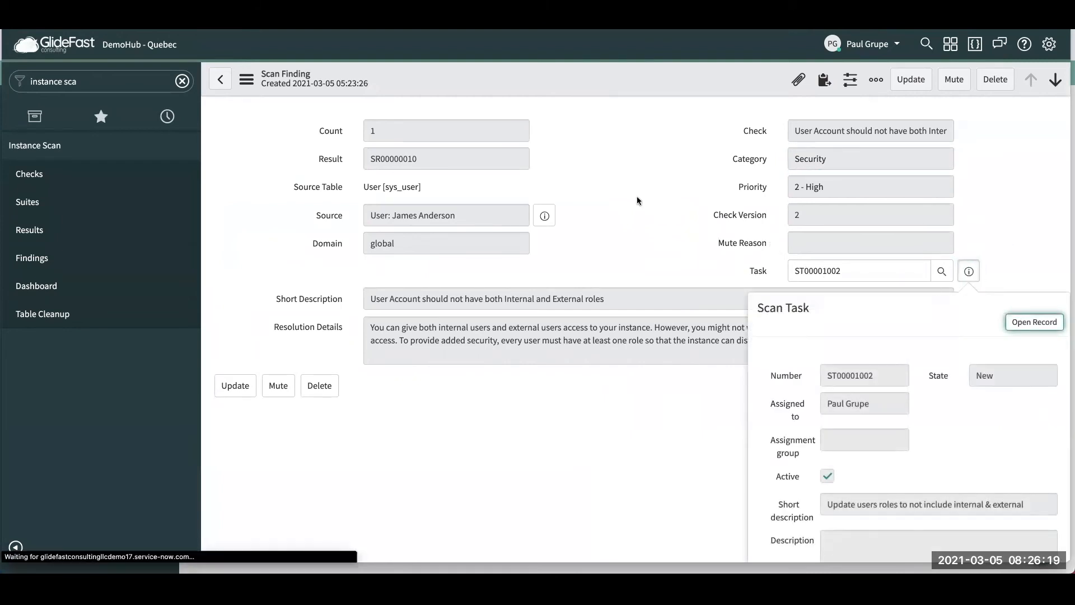
click(1033, 322)
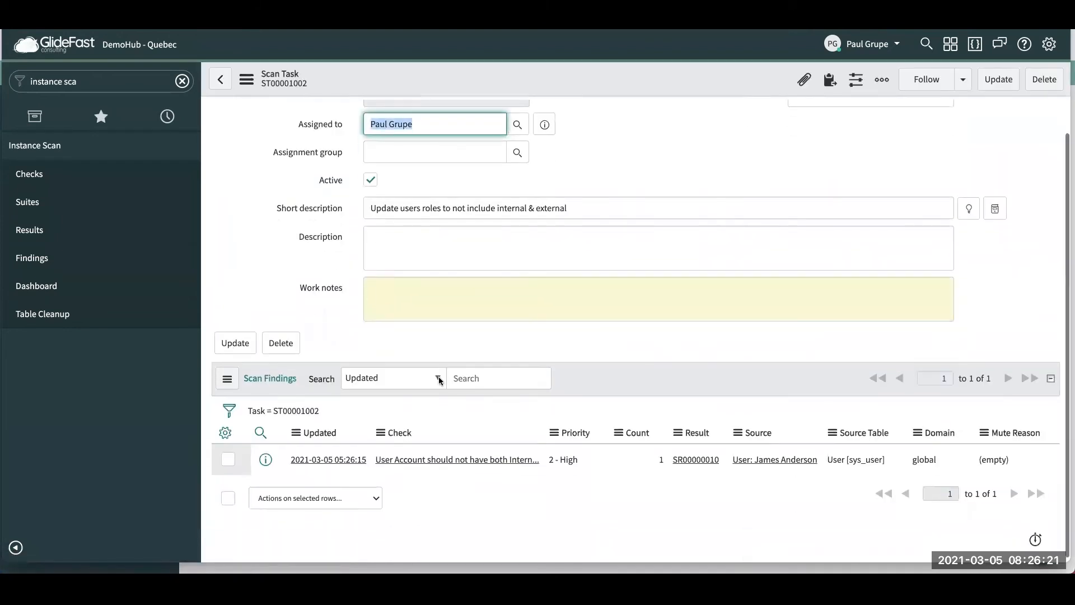
mouse_move(548, 466)
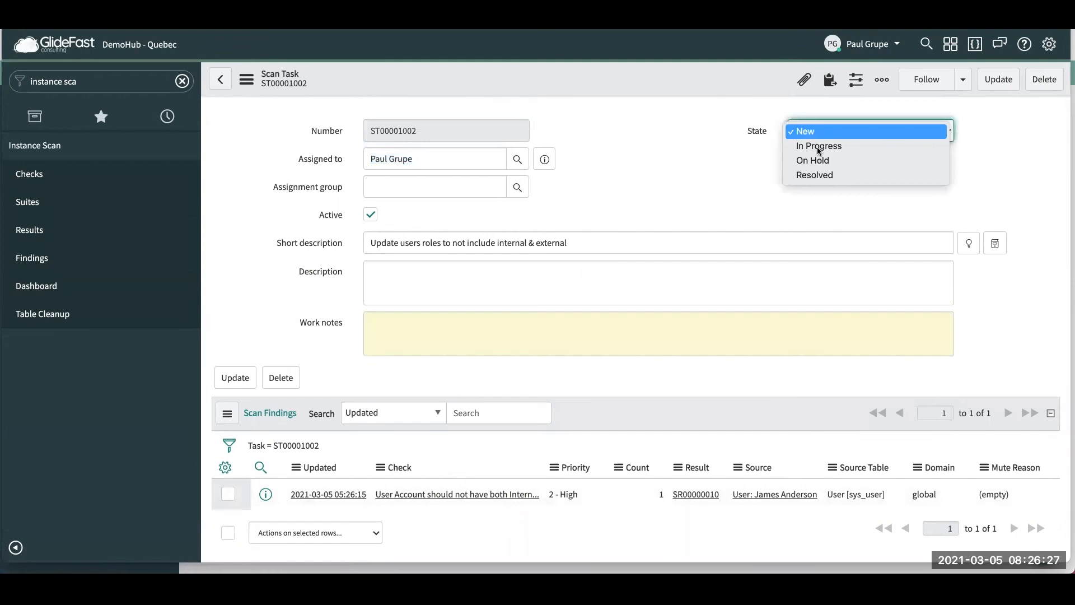
click(815, 175)
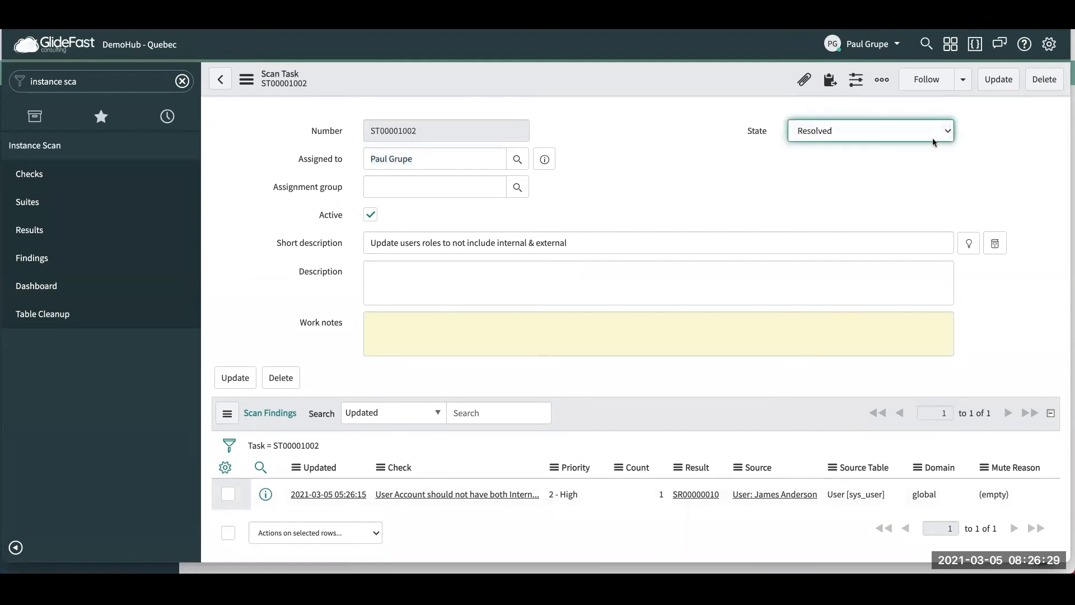
click(456, 494)
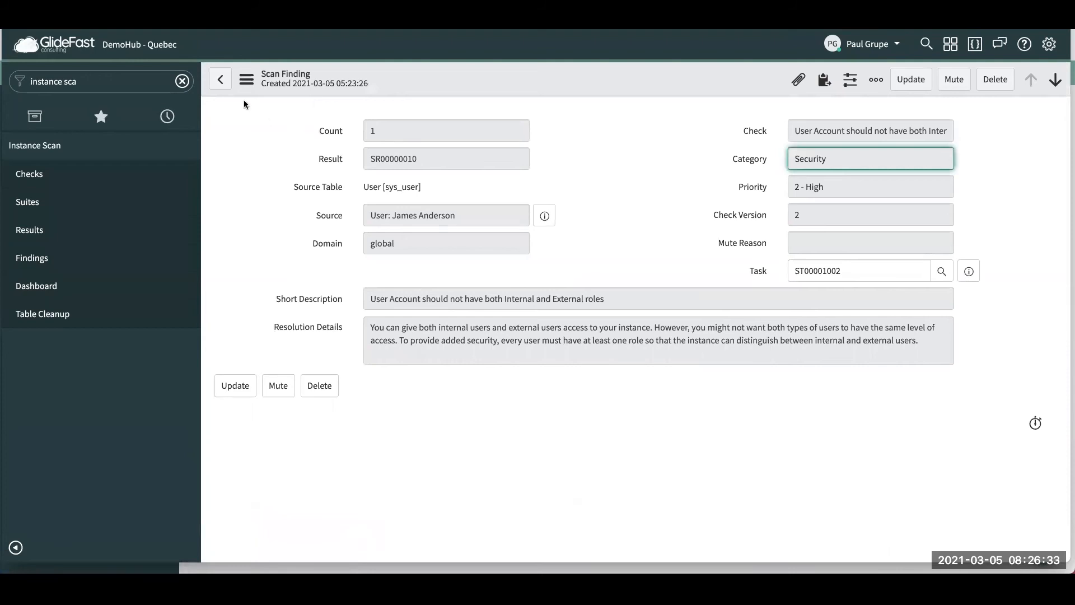
Return to scan result SR00000010 and show its Results Dashboard.
click(219, 79)
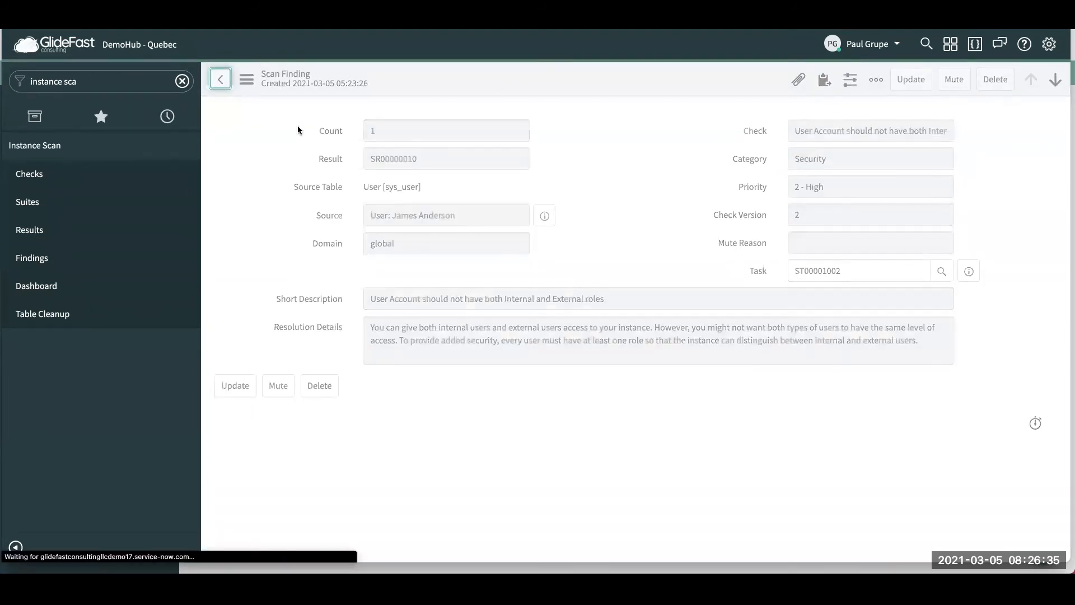
click(220, 79)
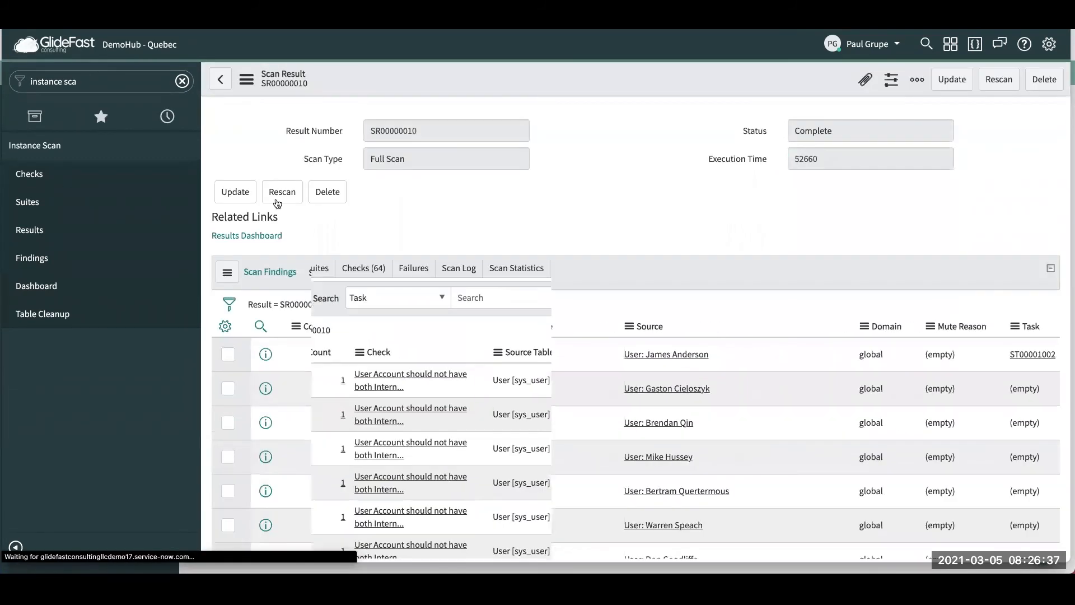
click(246, 235)
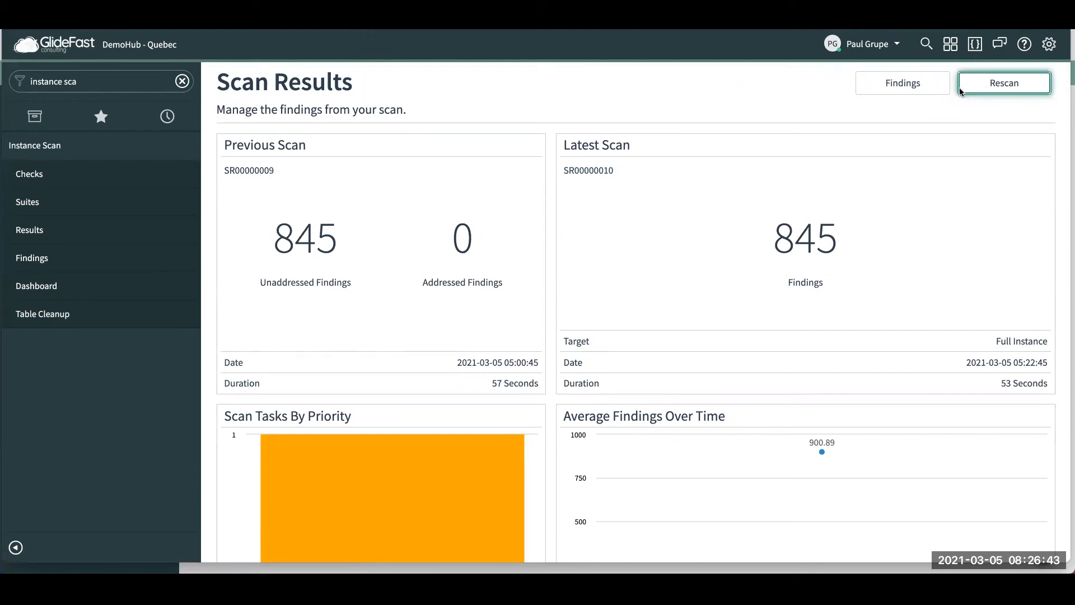
Rescan the whole instance to 100% success and view new result SR00000011.
click(1003, 82)
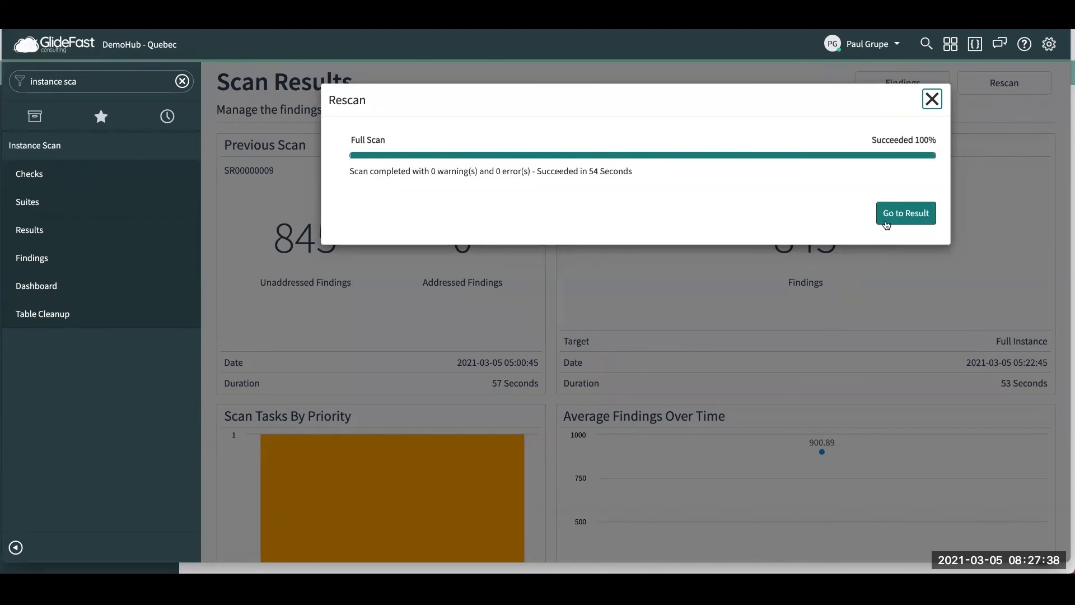
click(905, 213)
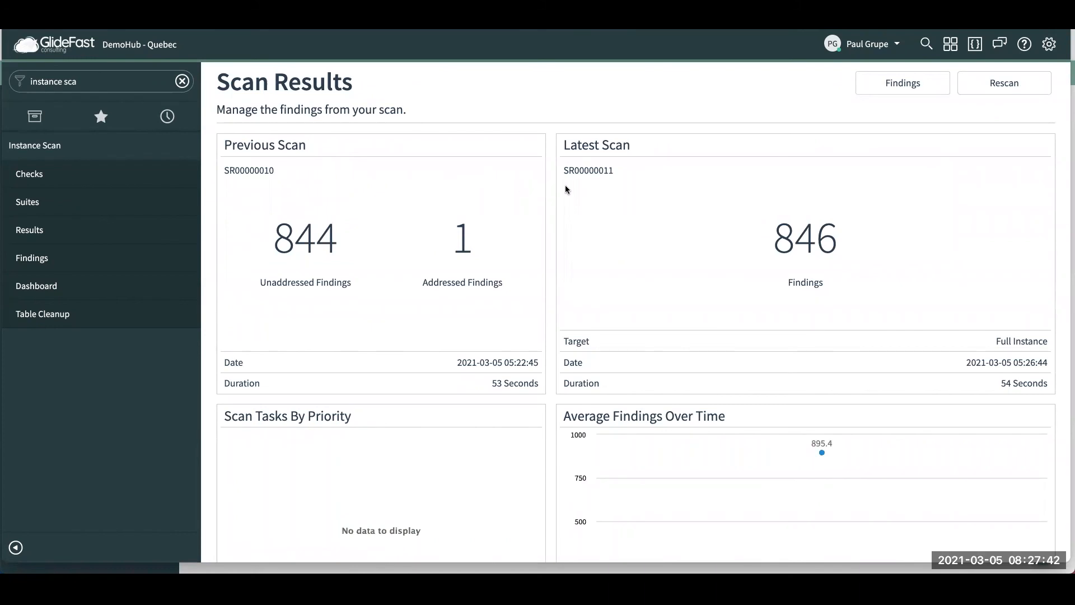
mouse_move(841, 260)
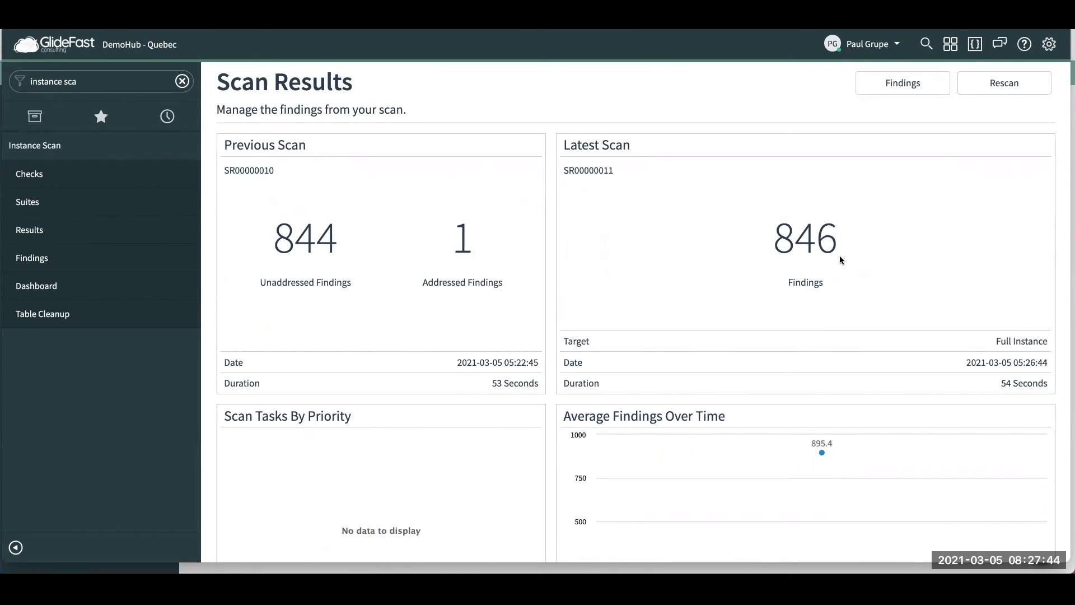
mouse_move(503, 240)
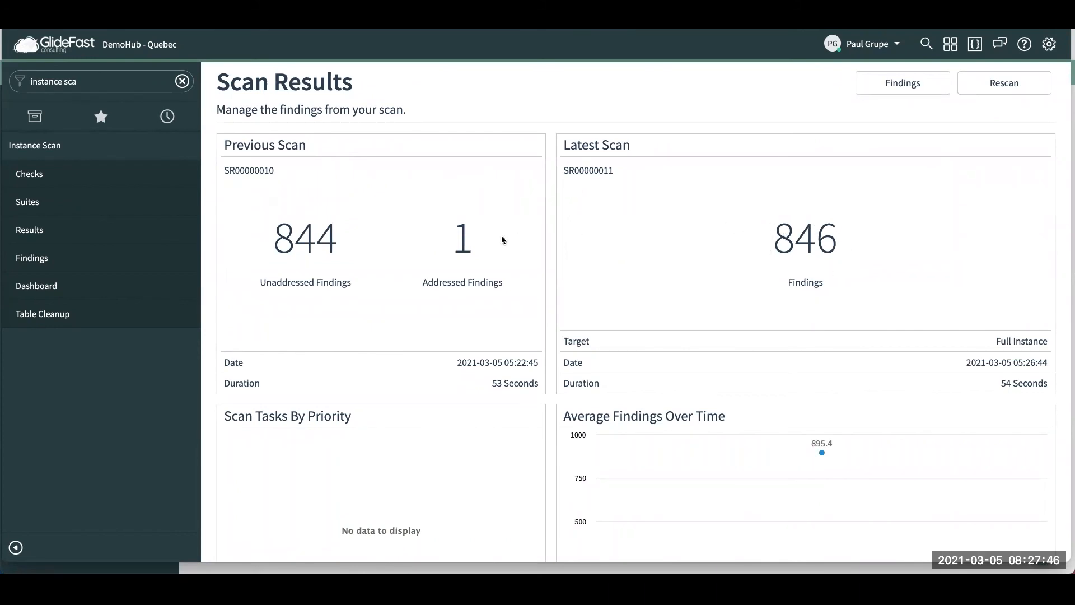
mouse_move(390, 237)
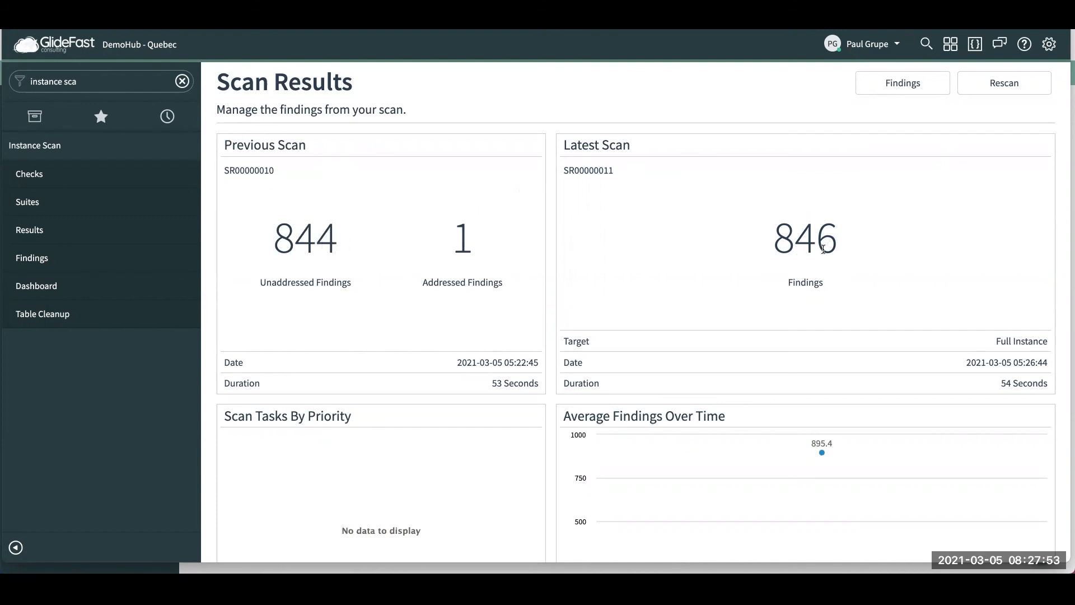
scroll(down, 3)
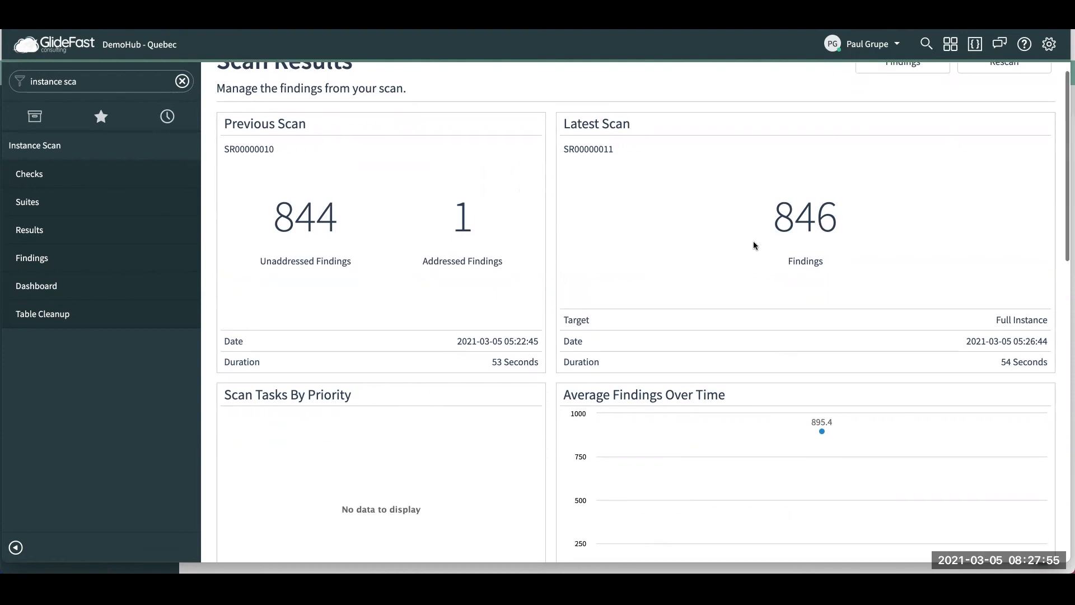
scroll(up, 3)
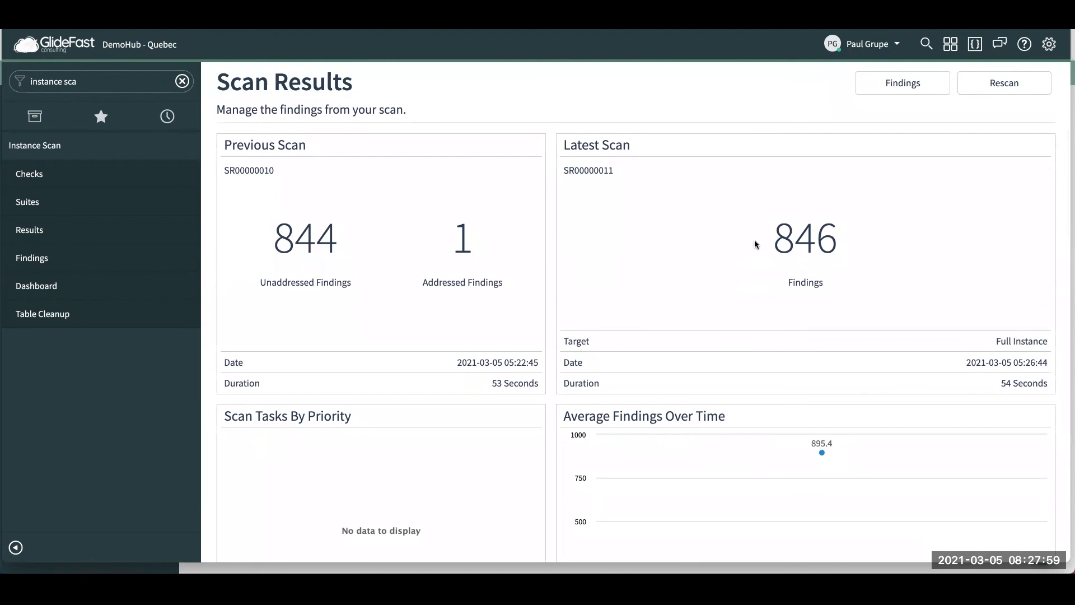
mouse_move(722, 243)
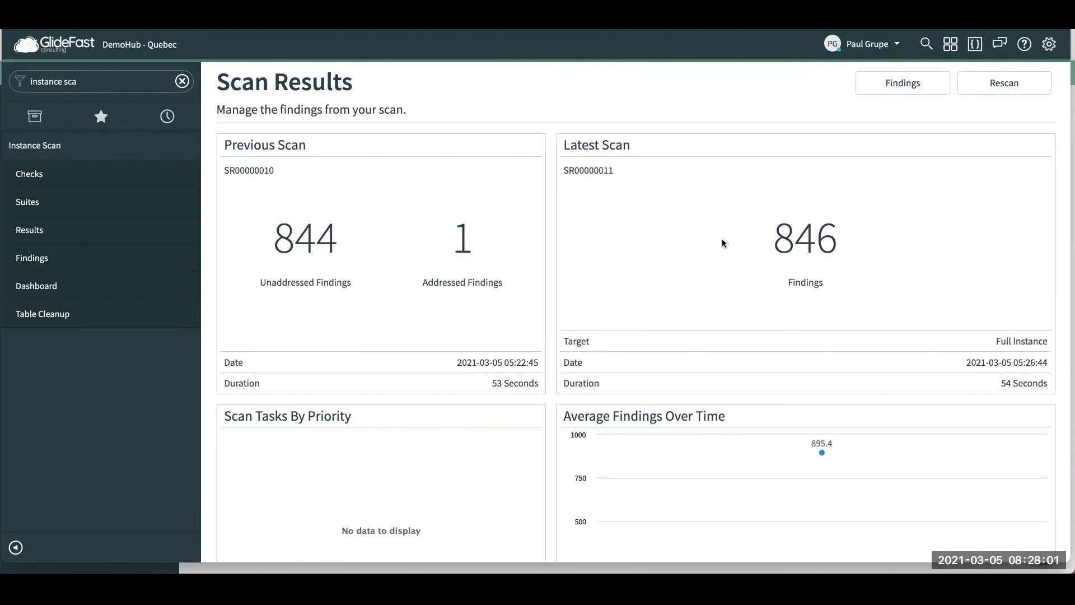
mouse_move(302, 256)
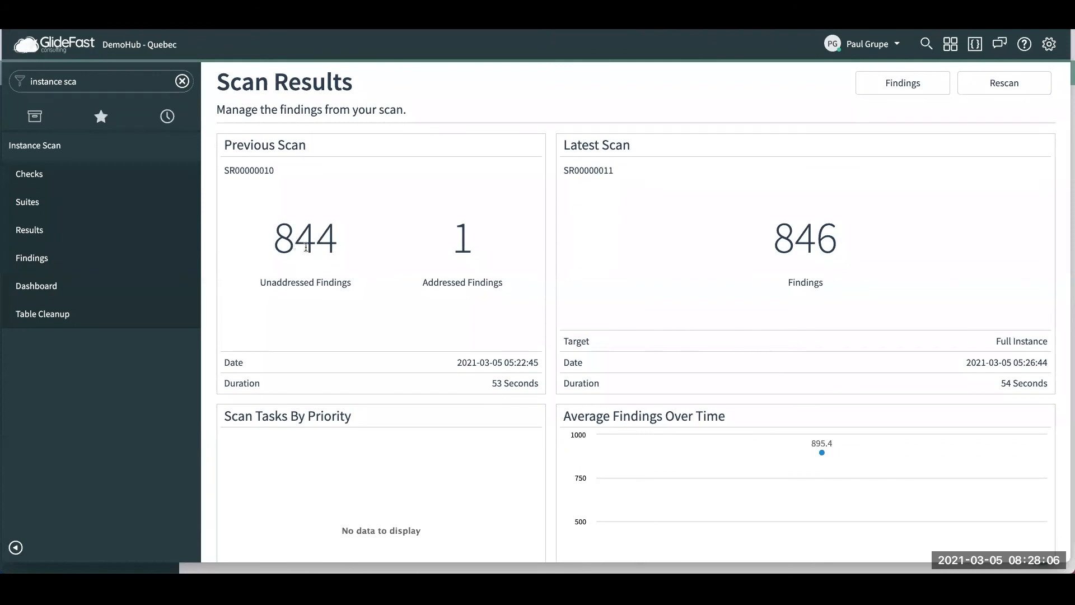
mouse_move(461, 236)
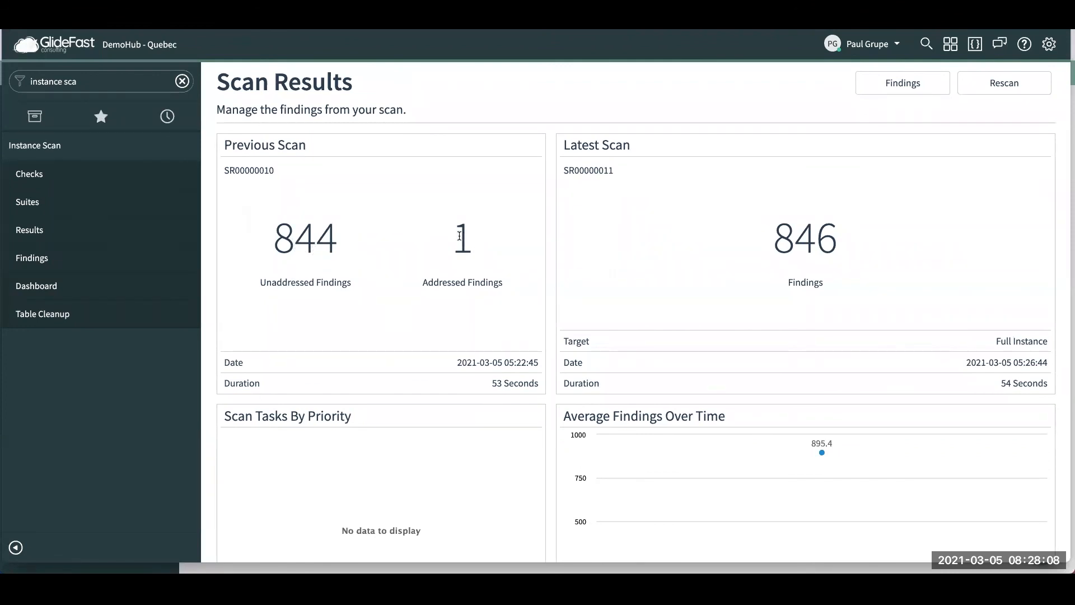
mouse_move(477, 251)
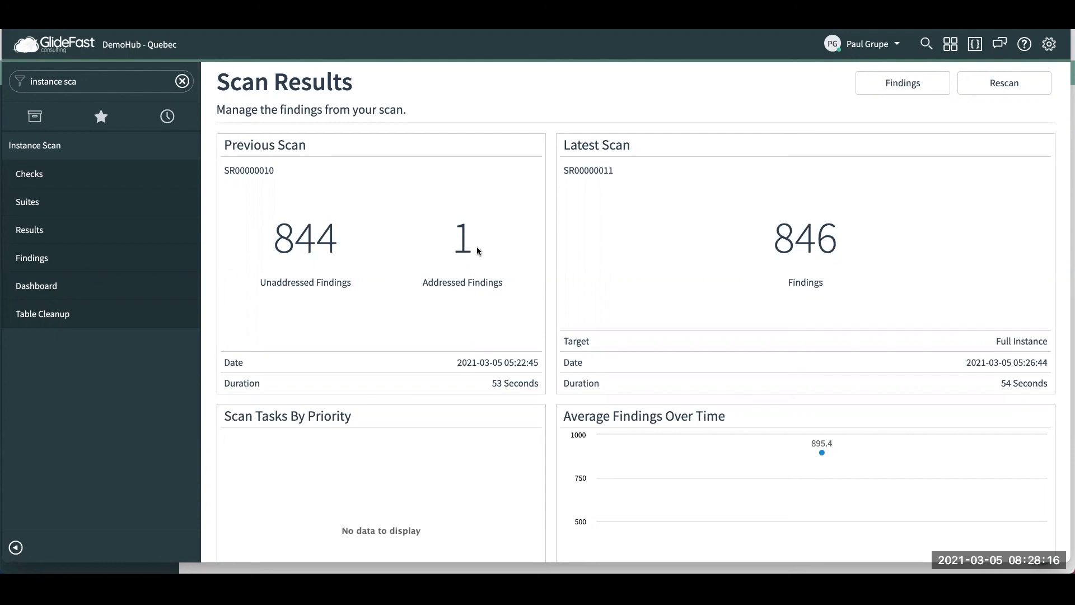
mouse_move(489, 235)
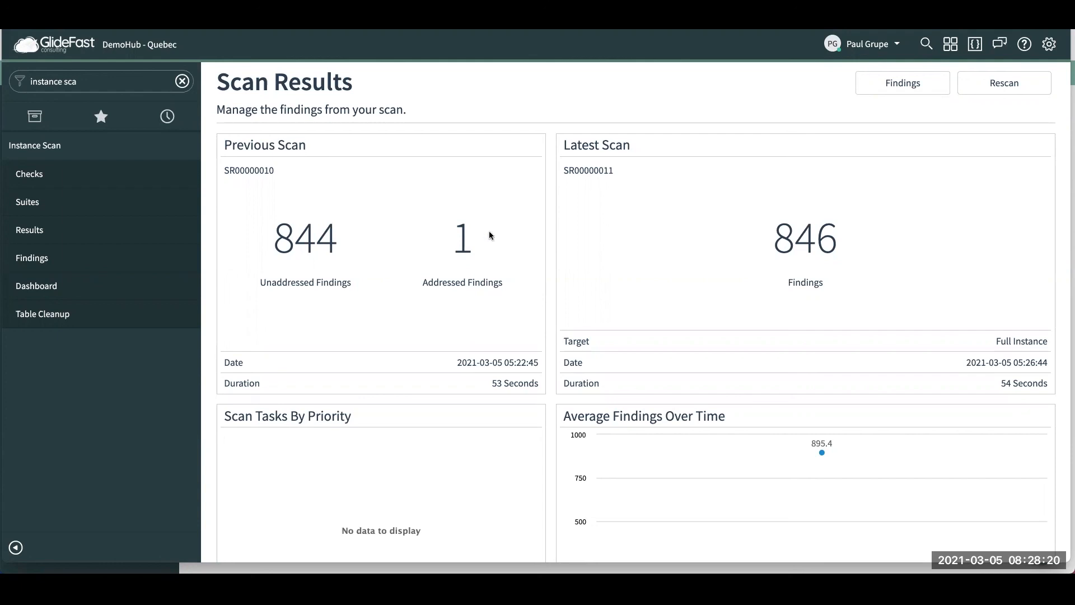
mouse_move(502, 234)
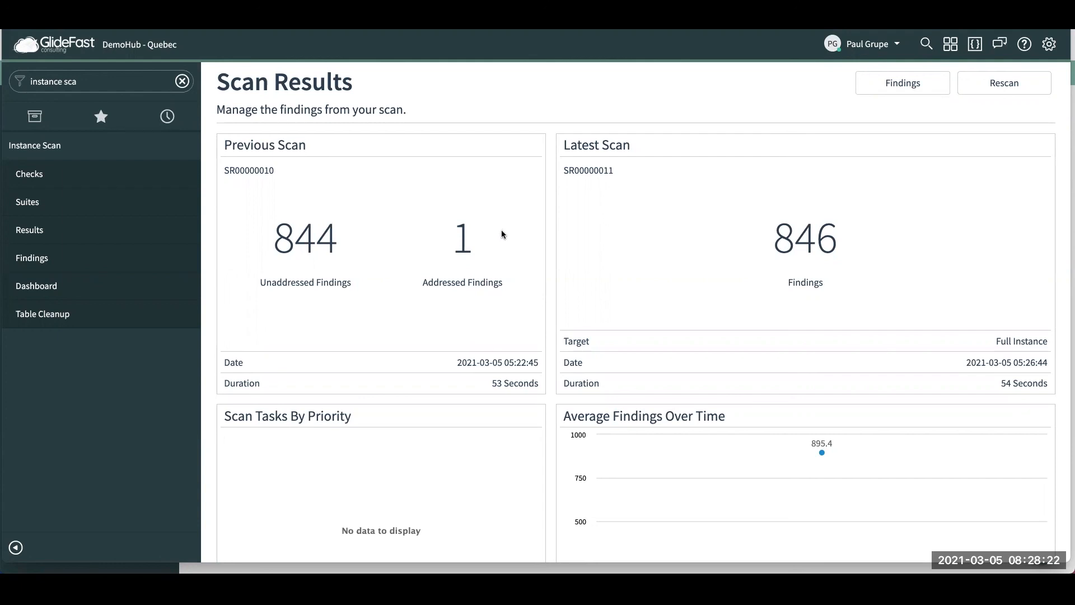
scroll(down, 3)
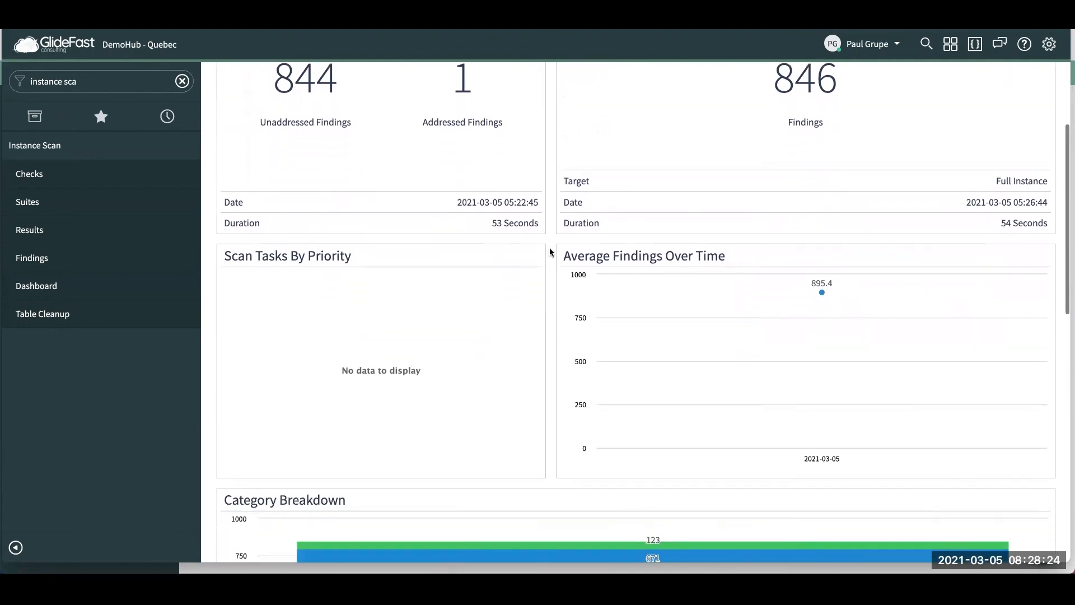
scroll(up, 3)
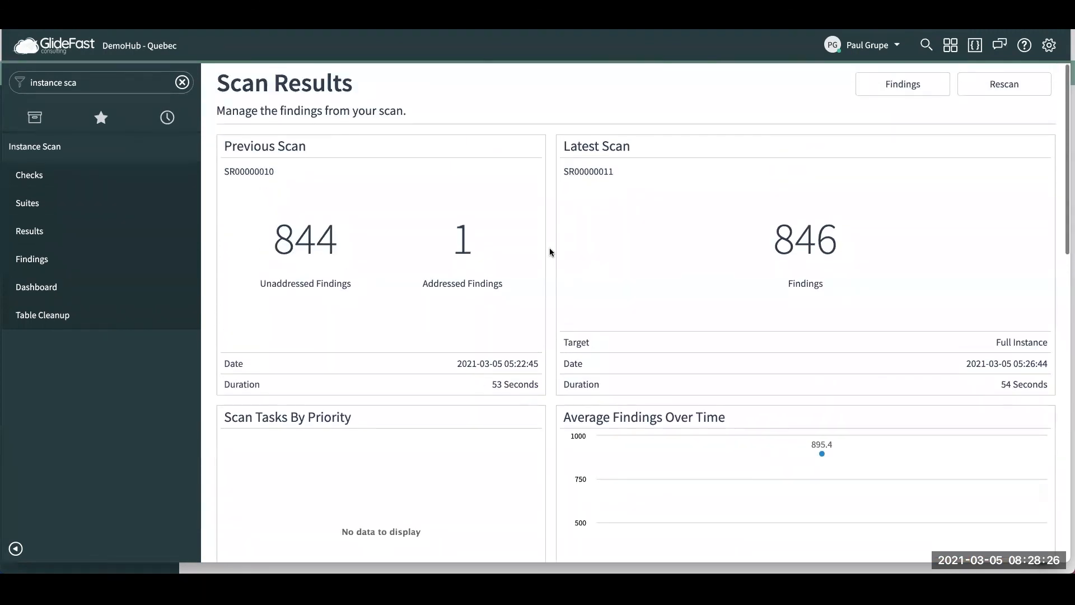